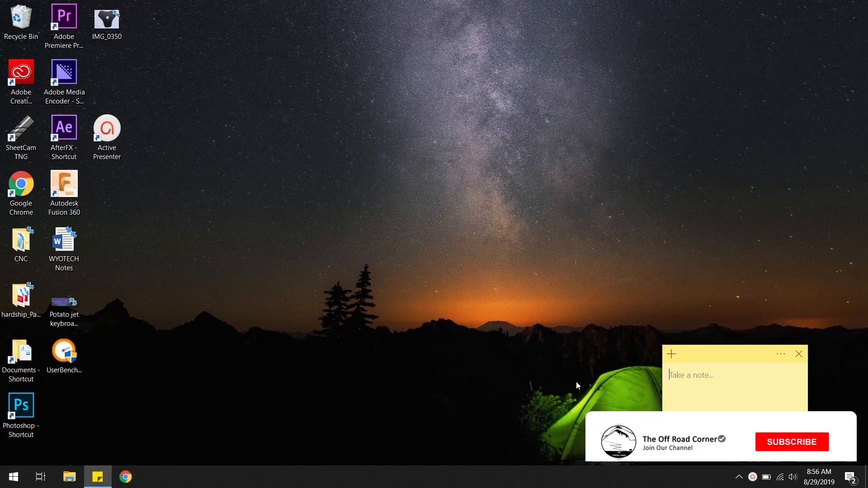
# - Open the IMG_0350 photo of the black three-lobed blade in Microsoft Photos
pyautogui.click(791, 442)
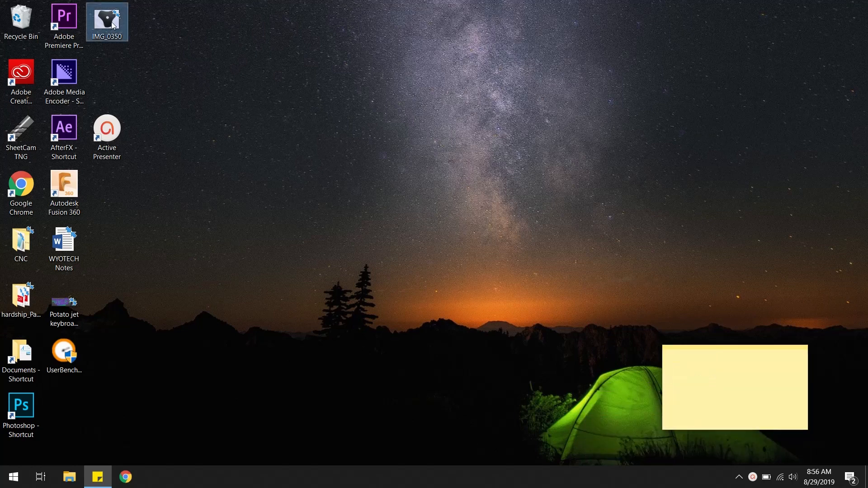
pyautogui.doubleClick(106, 18)
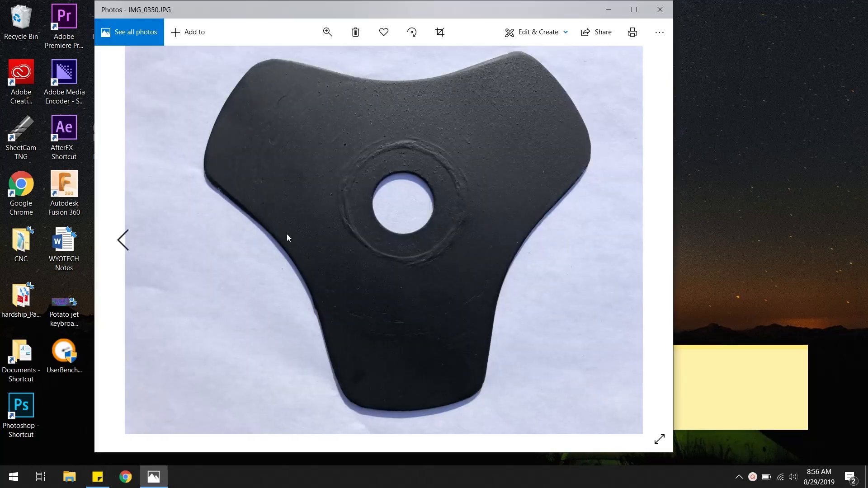
pyautogui.moveTo(254, 73)
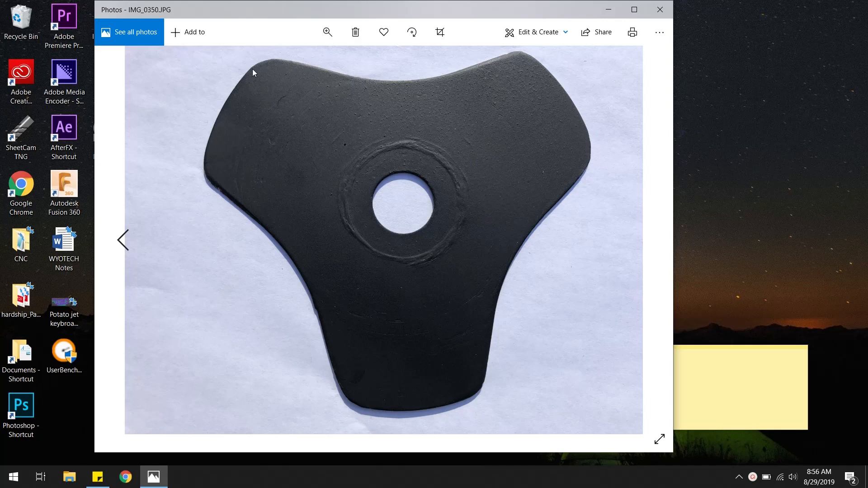
pyautogui.moveTo(534, 31)
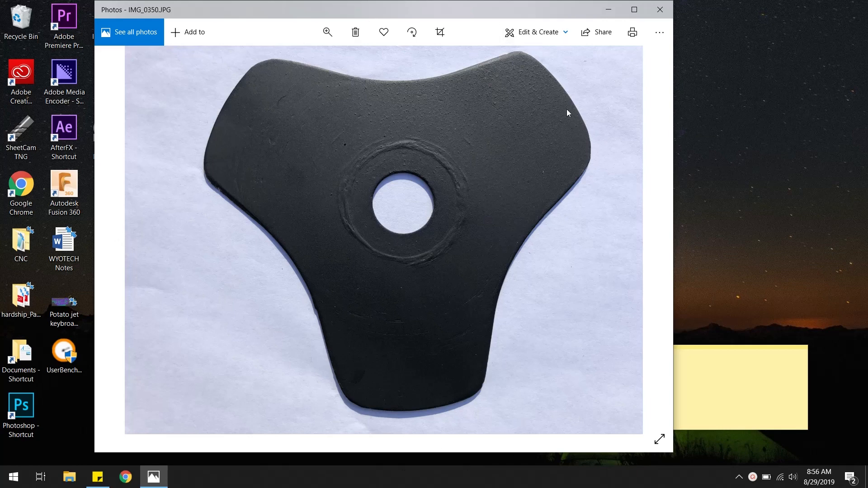
pyautogui.moveTo(426, 212)
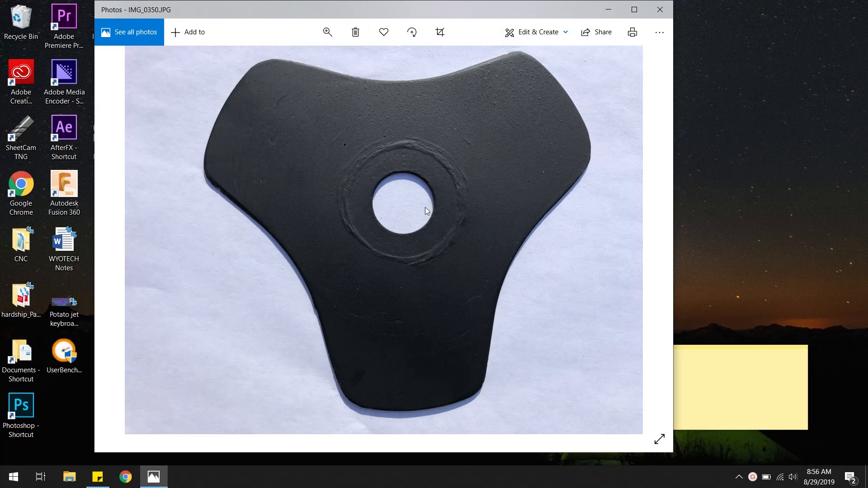
pyautogui.moveTo(417, 170)
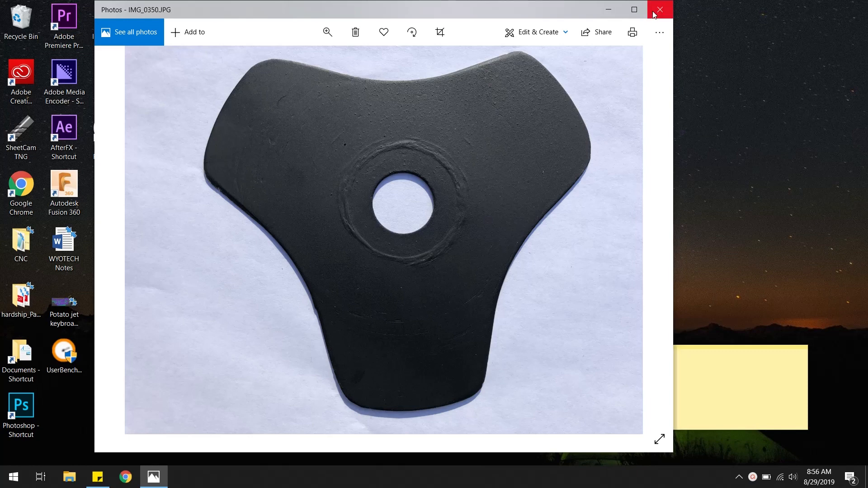
# - Close the blade photo and launch Autodesk Fusion 360 from its desktop shortcut
pyautogui.click(659, 9)
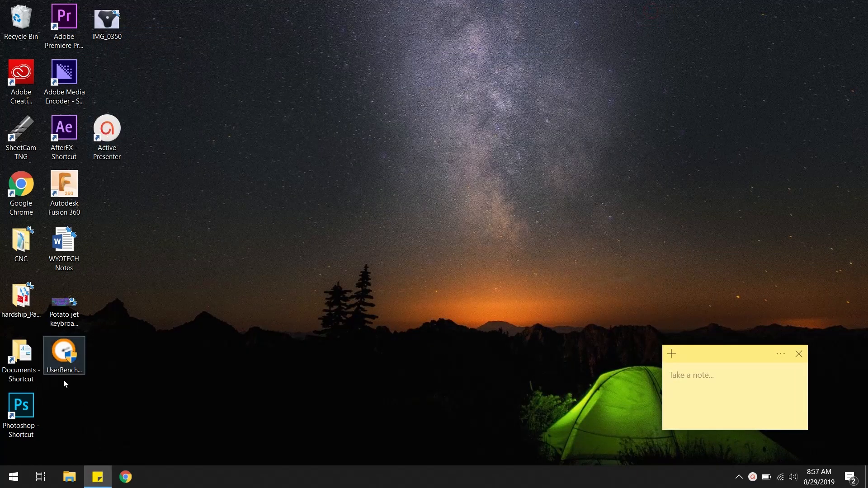
pyautogui.click(64, 191)
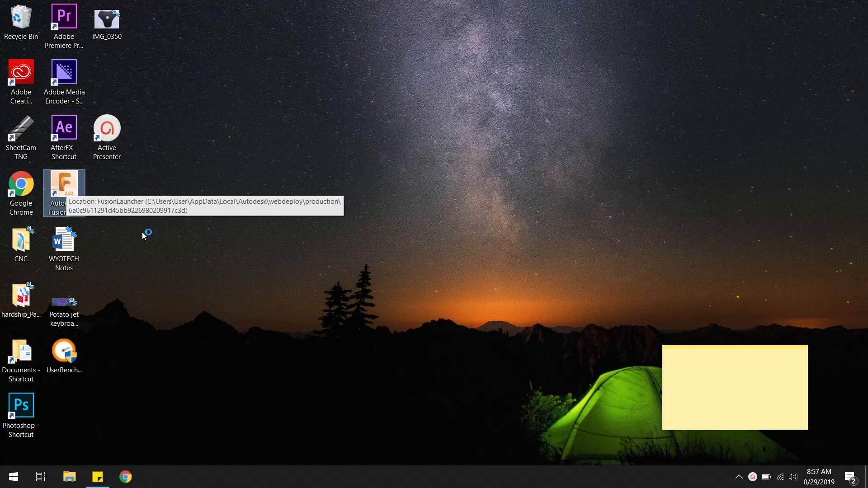
pyautogui.moveTo(257, 287)
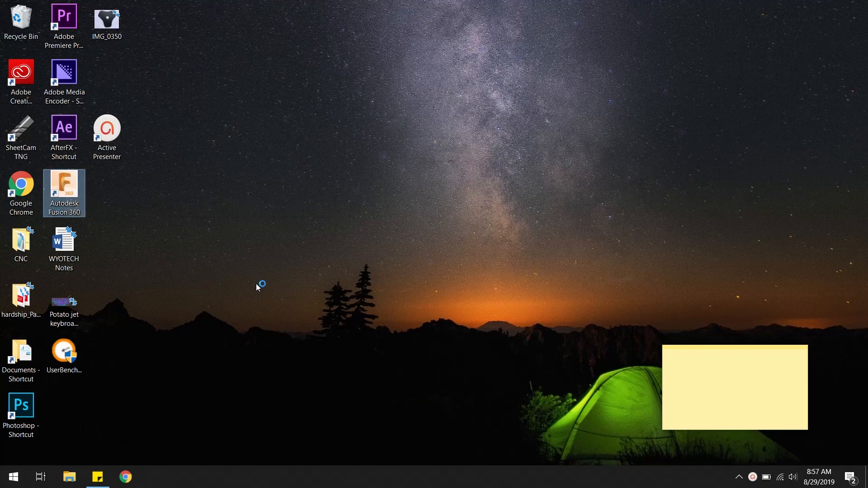
pyautogui.doubleClick(64, 188)
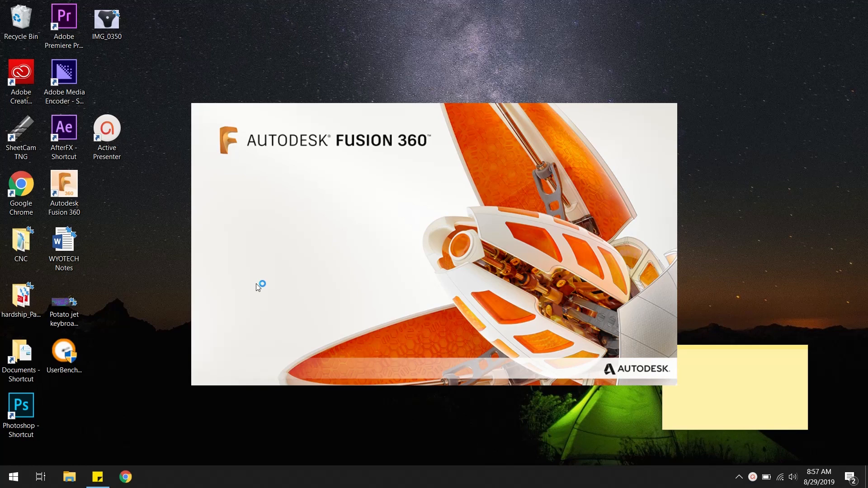
pyautogui.moveTo(320, 192)
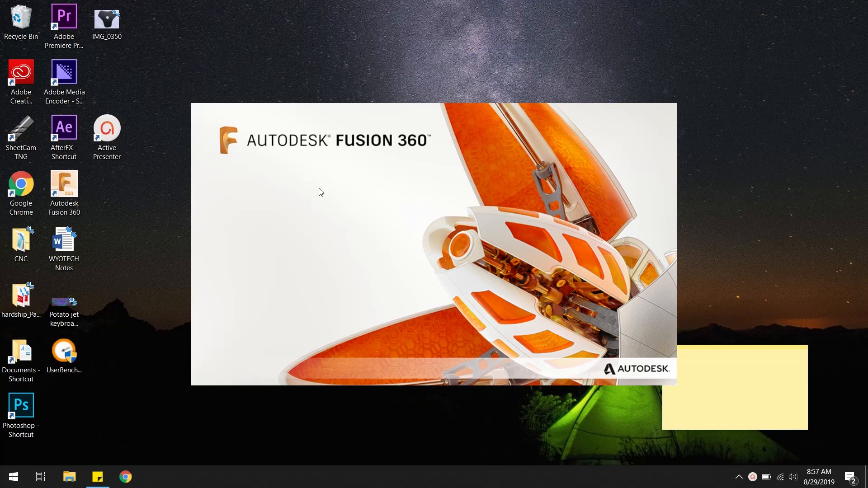
pyautogui.moveTo(325, 226)
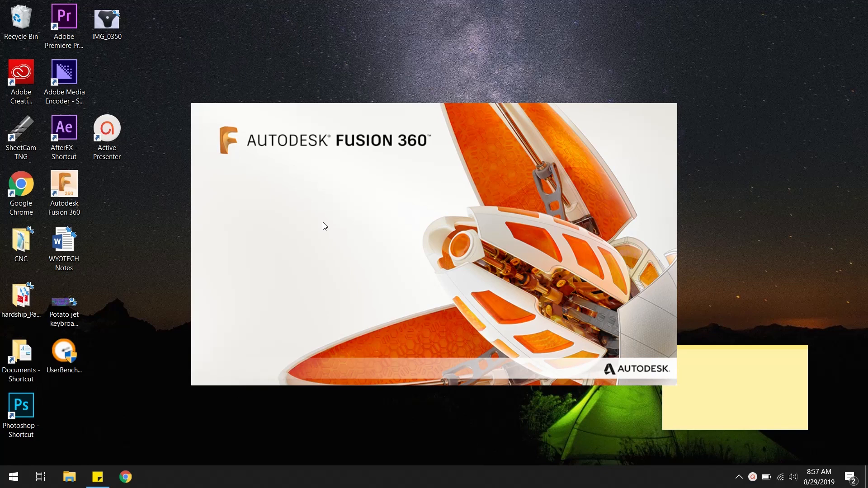
pyautogui.moveTo(321, 227)
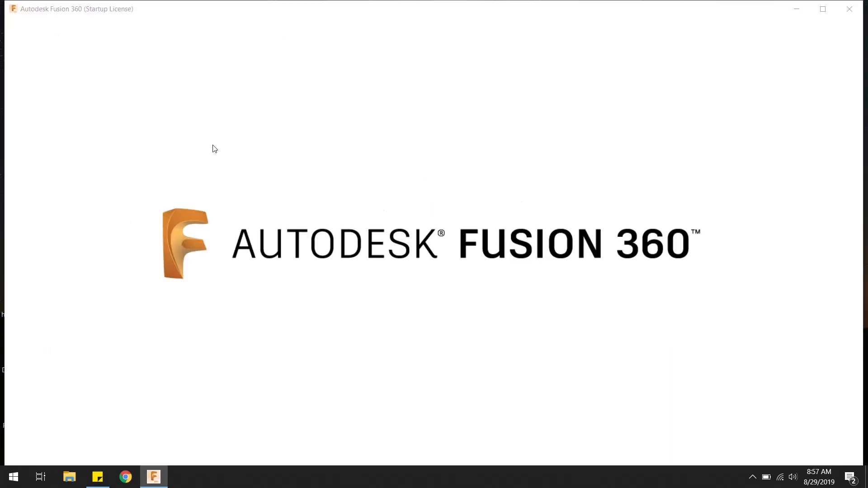
pyautogui.moveTo(481, 201)
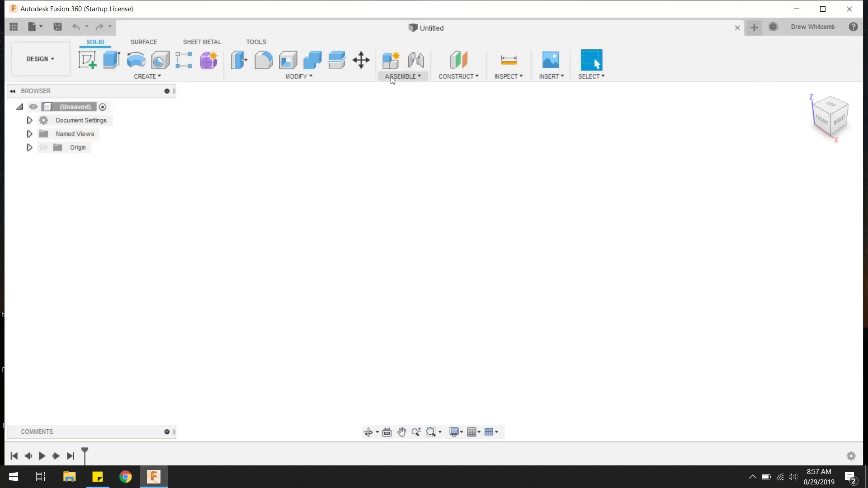
# - Add a new component under the design root named 'Blade', then begin inserting a canvas
pyautogui.rightClick(72, 106)
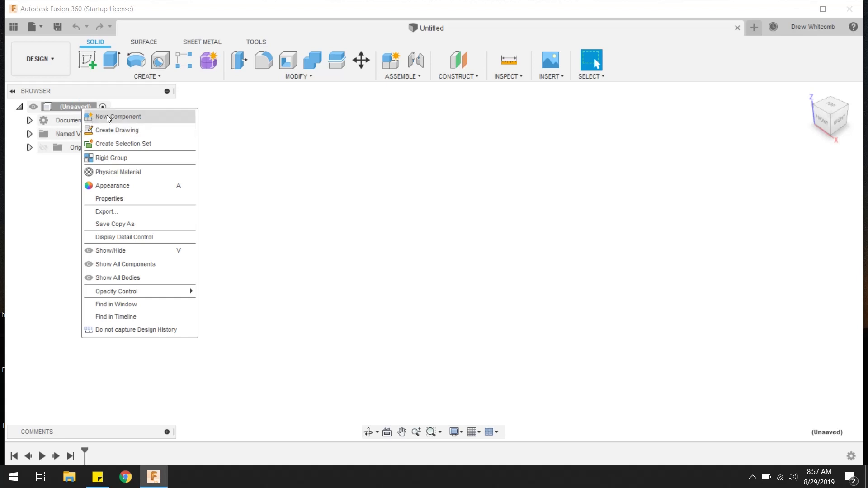
pyautogui.click(118, 116)
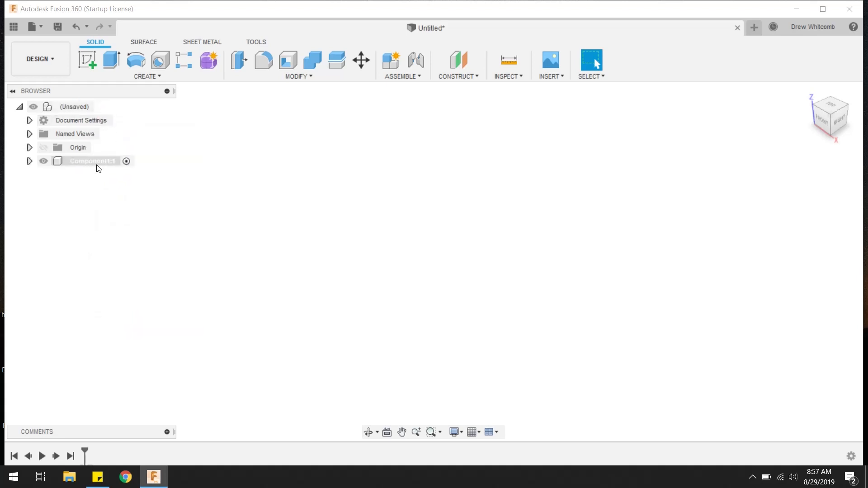
pyautogui.doubleClick(90, 160)
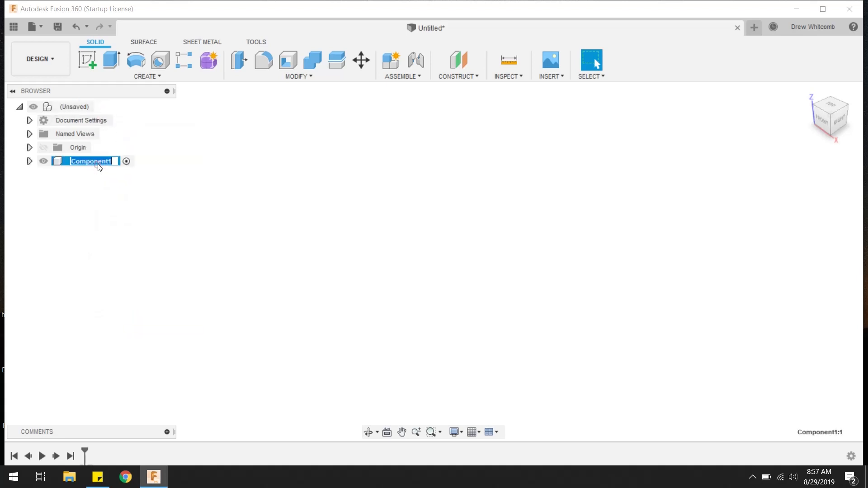
pyautogui.write('Blade:1')
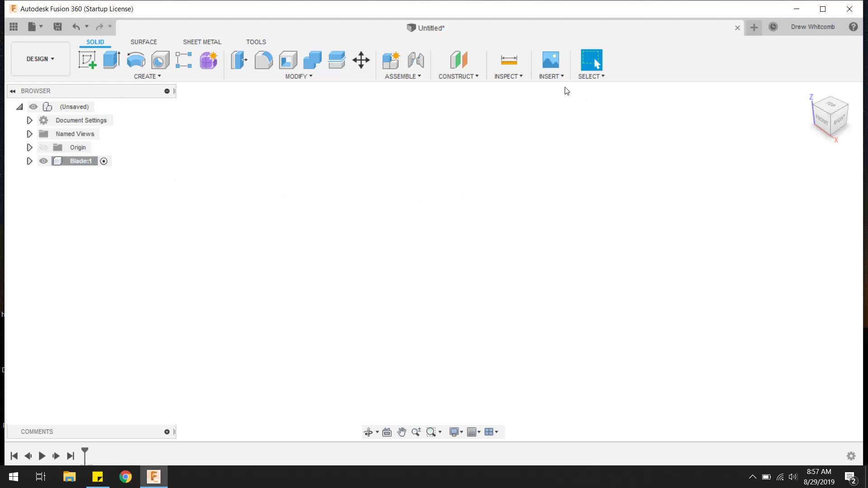
pyautogui.click(550, 60)
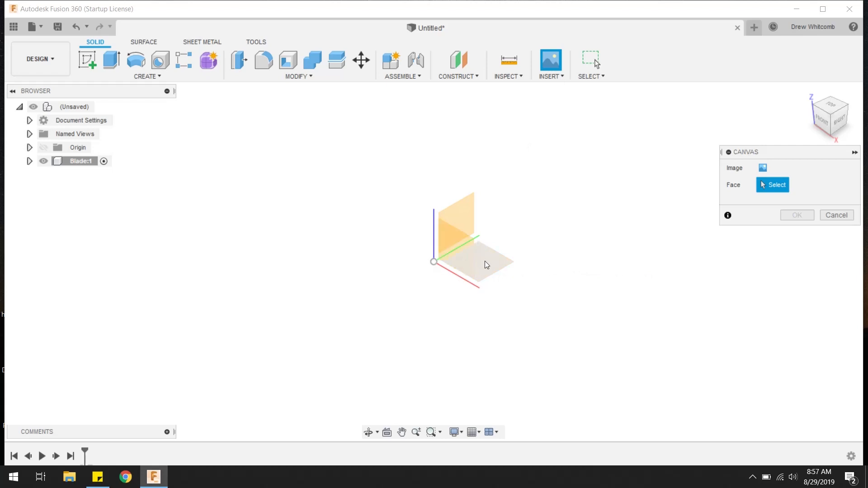
# - Load IMG_0350 as a canvas image on the XY plane and confirm it
pyautogui.click(481, 263)
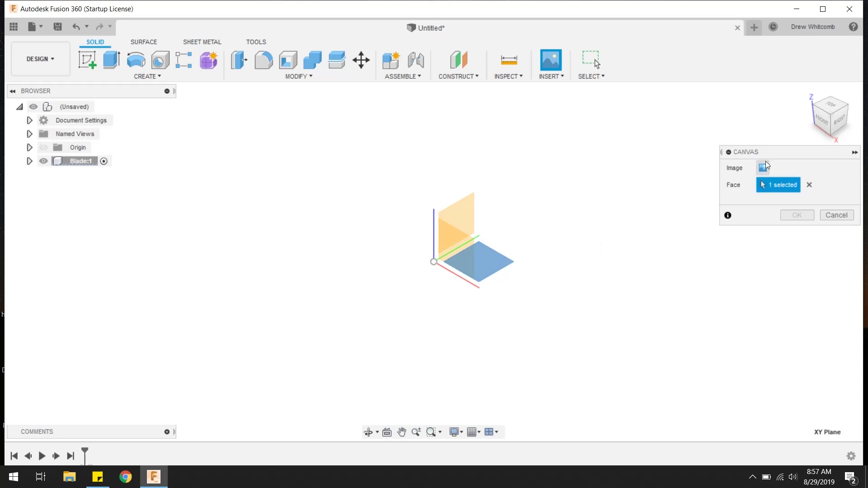
pyautogui.click(764, 167)
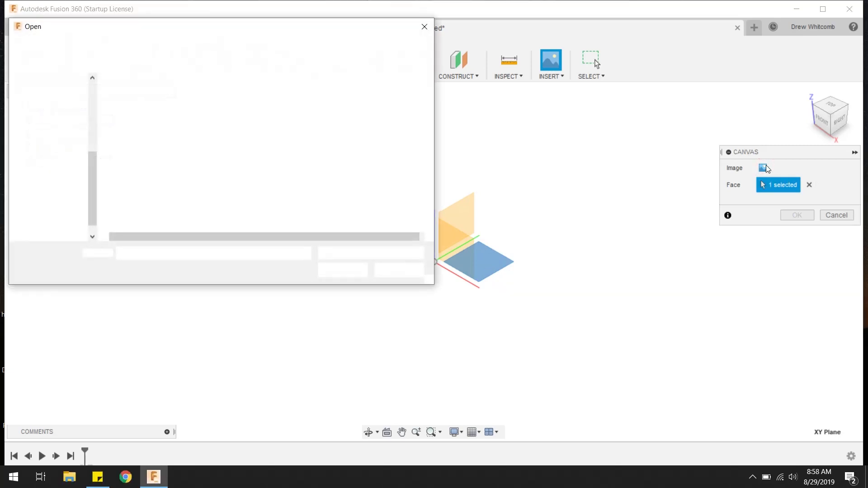
pyautogui.click(135, 131)
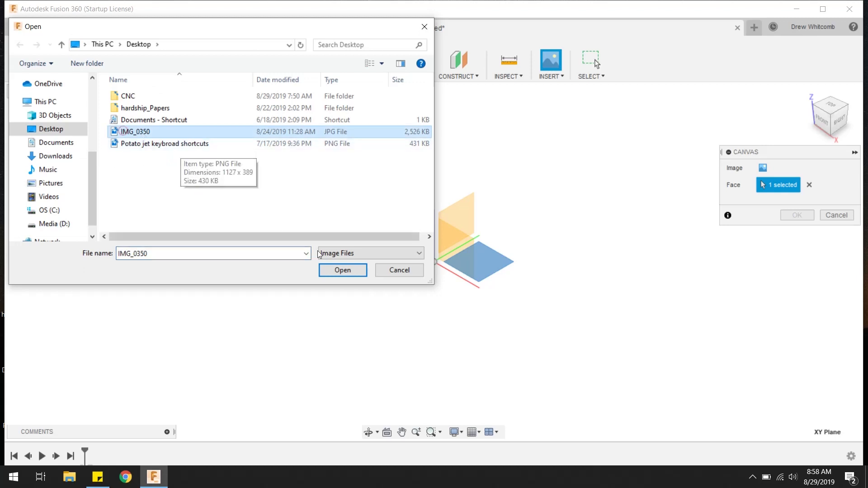
pyautogui.click(342, 270)
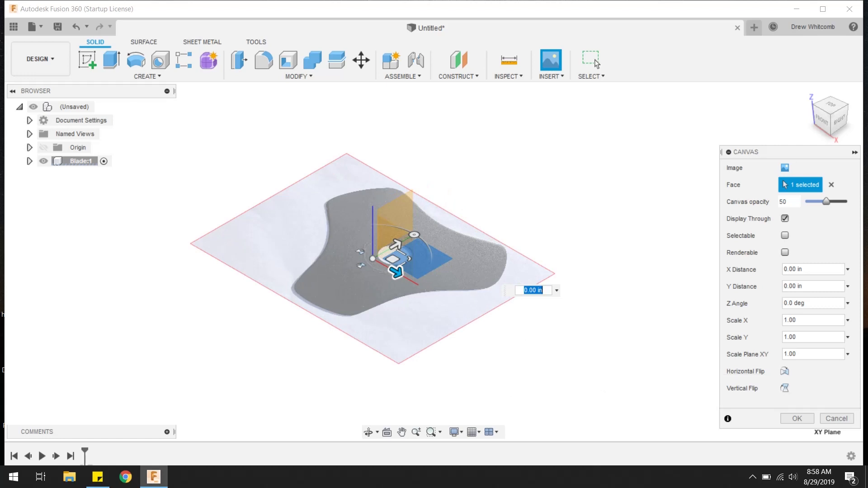
pyautogui.click(796, 417)
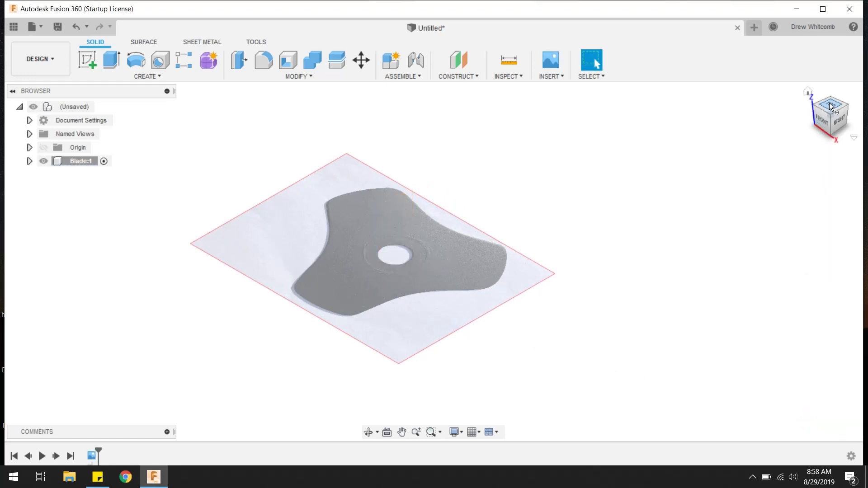
# - Switch to the ViewCube's Top view to look straight down on the canvas
pyautogui.click(829, 113)
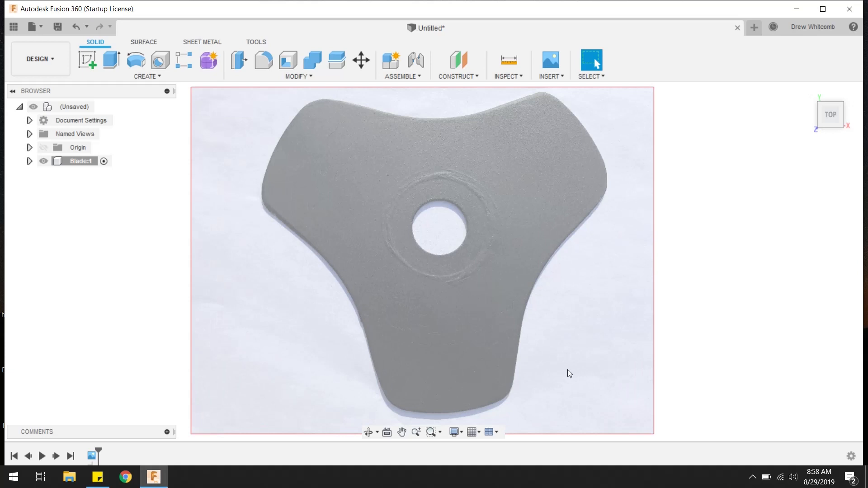
pyautogui.moveTo(357, 188)
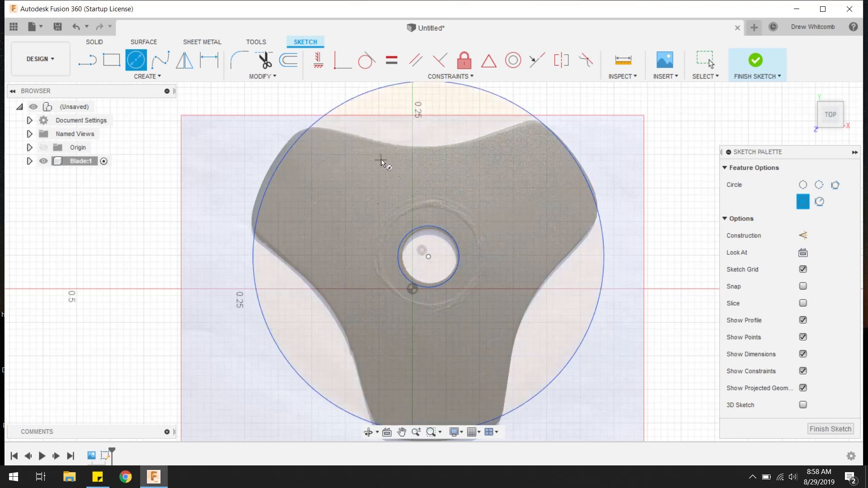
# - Search sketch commands for 'arc' and pick 3-Point Arc to trace the top notch
pyautogui.write('arc')
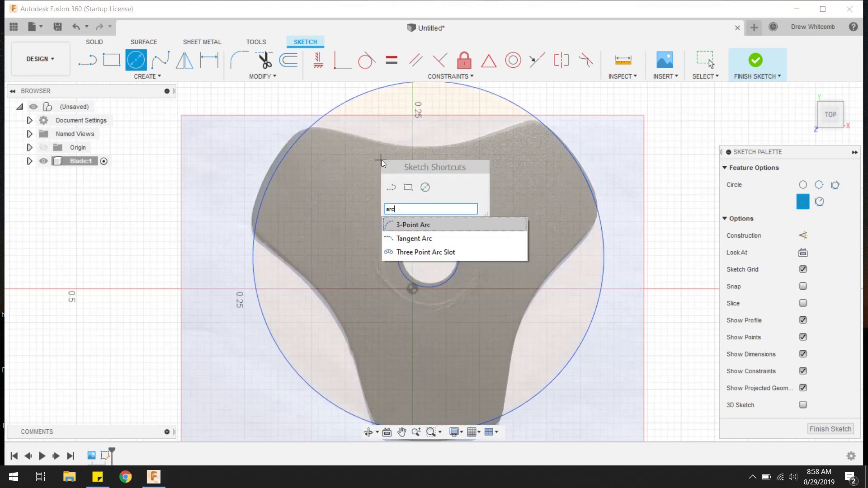
pyautogui.click(412, 225)
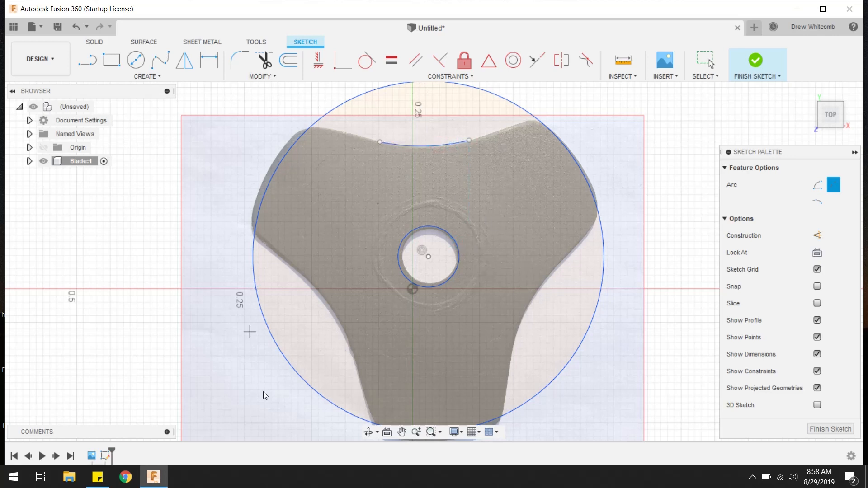
pyautogui.moveTo(478, 202)
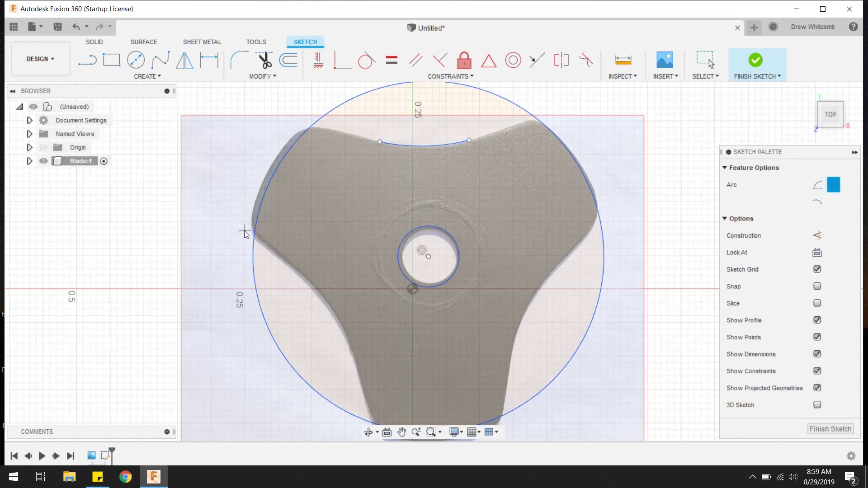
pyautogui.moveTo(443, 151)
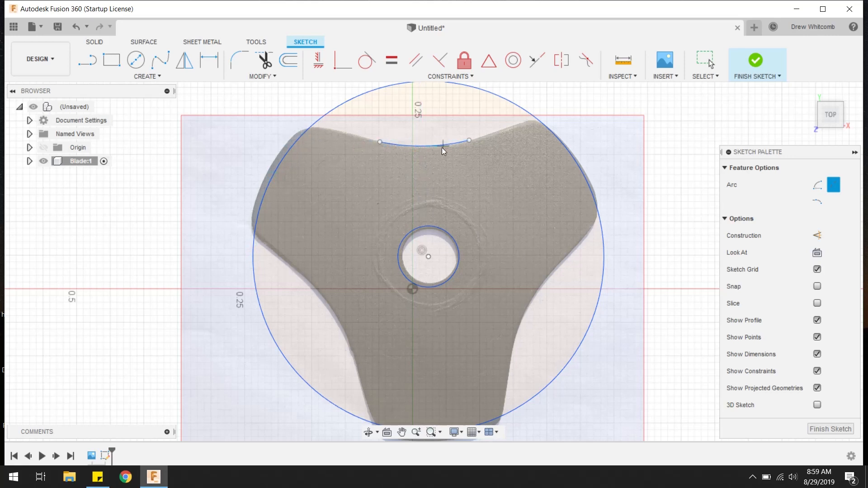
pyautogui.moveTo(336, 131)
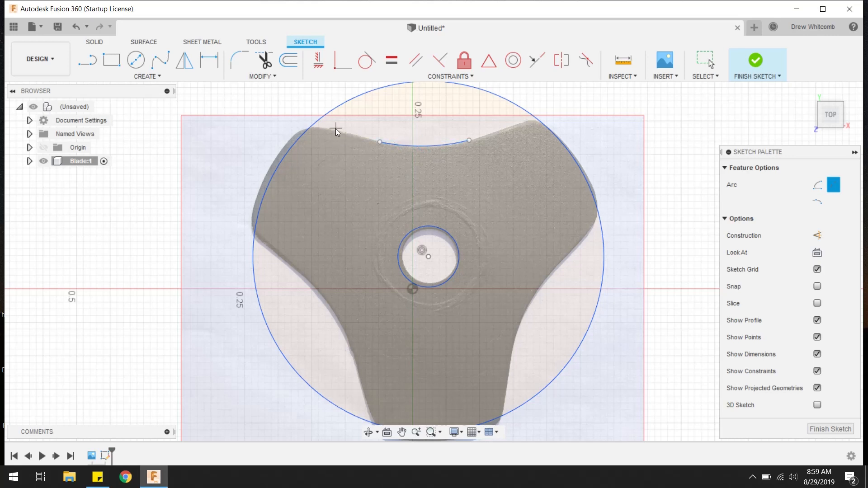
pyautogui.moveTo(605, 219)
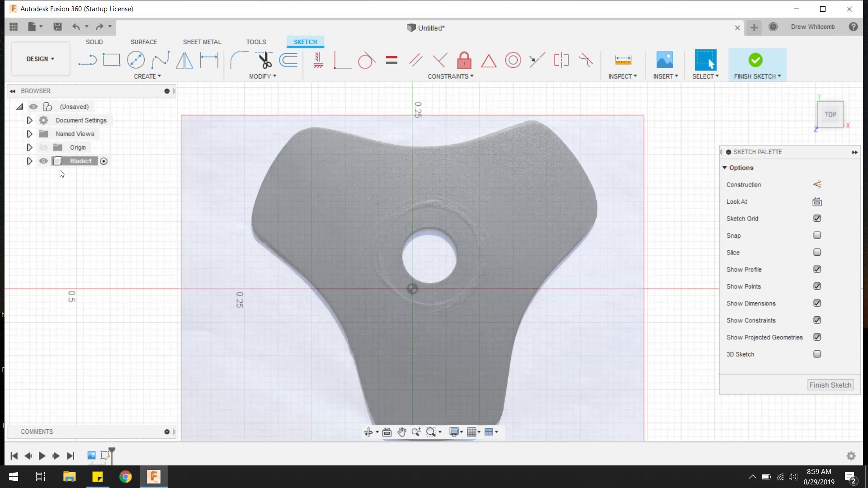
# - Calibrate the blade canvas across the hub hole with a known diameter of 9
pyautogui.click(30, 161)
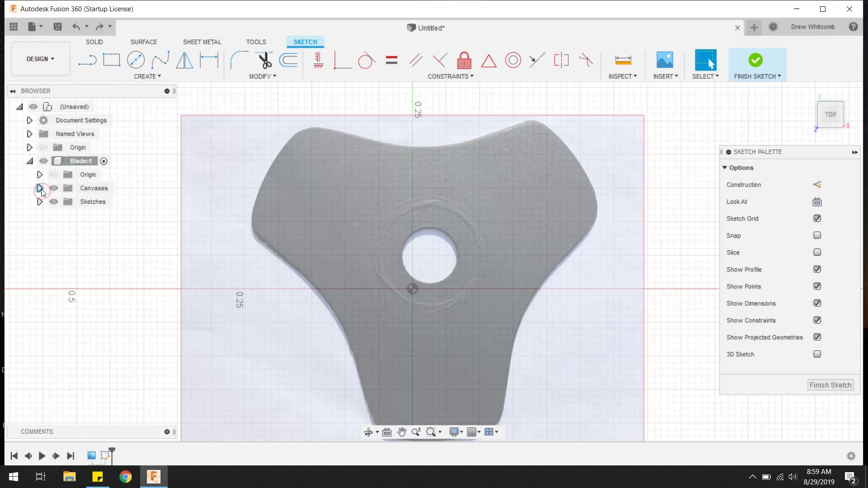
pyautogui.rightClick(102, 202)
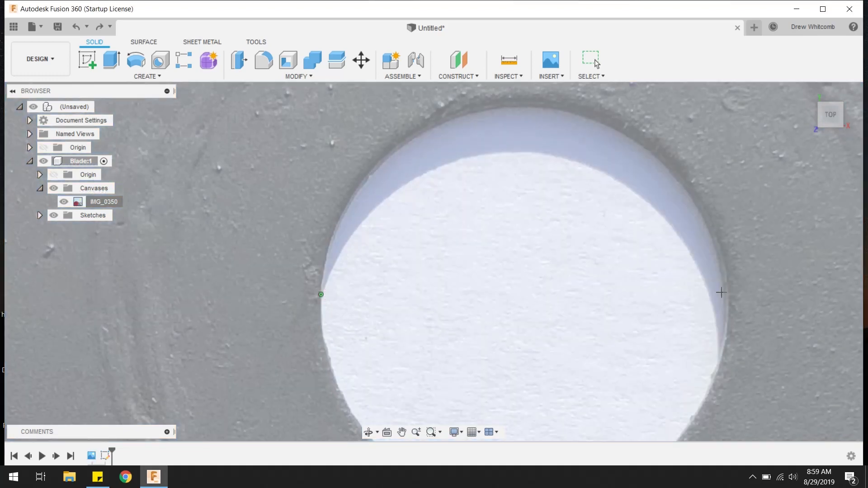
pyautogui.click(723, 288)
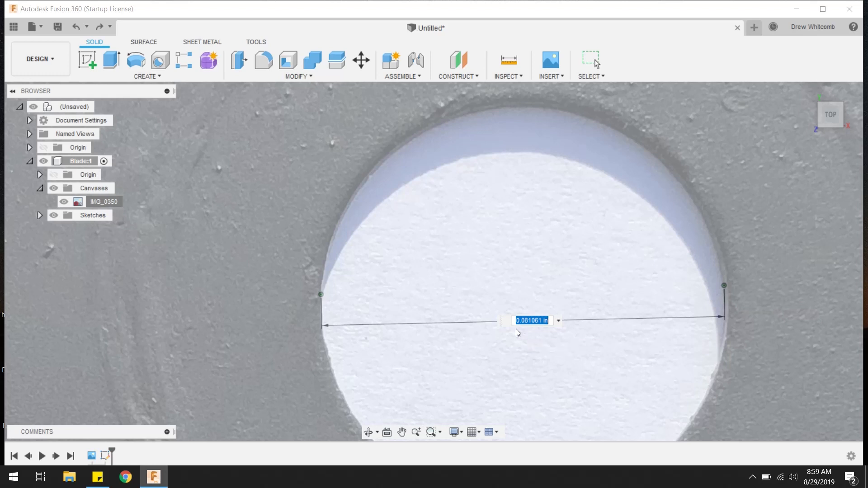
pyautogui.write('9')
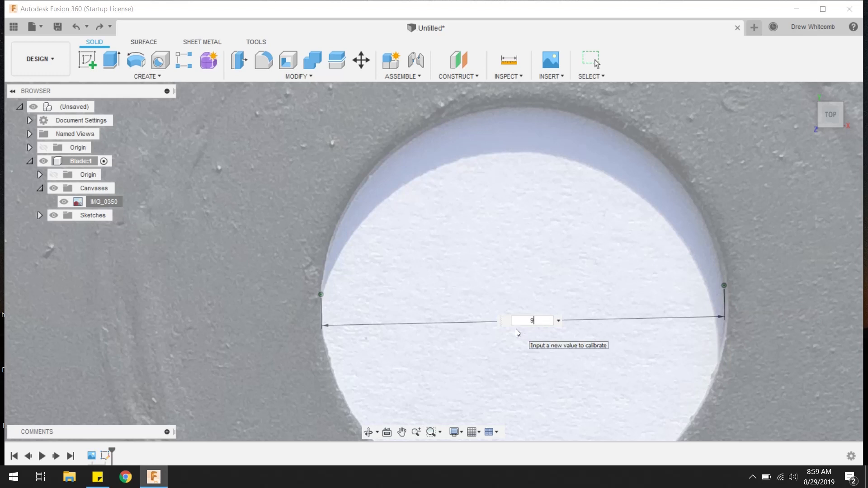
pyautogui.press('Backspace')
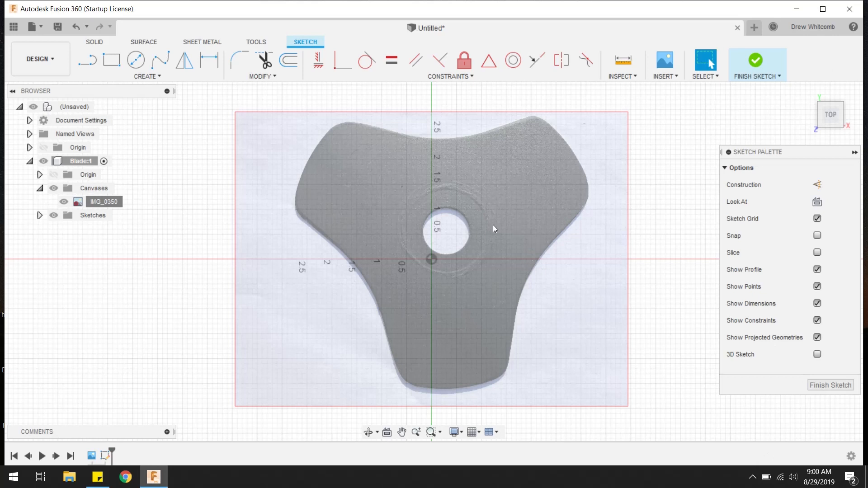
pyautogui.moveTo(437, 236)
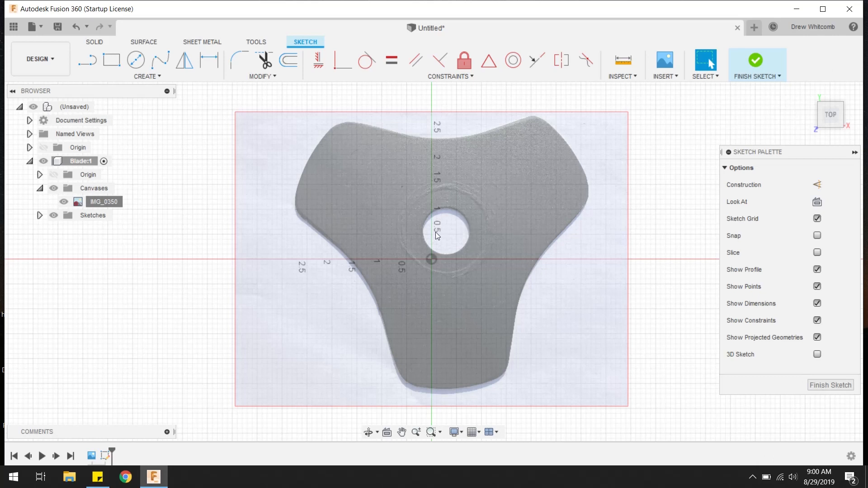
pyautogui.moveTo(219, 450)
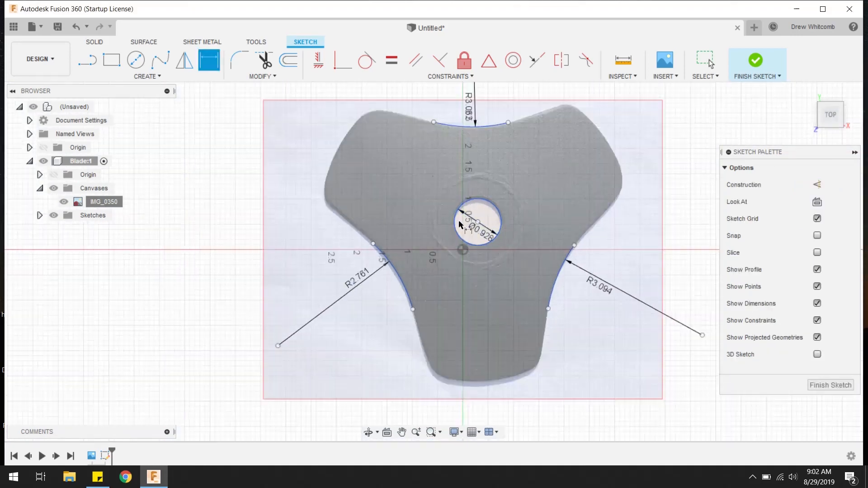
# - Dimension the traced arcs and hub hole, checking the values in Calculator
pyautogui.click(181, 477)
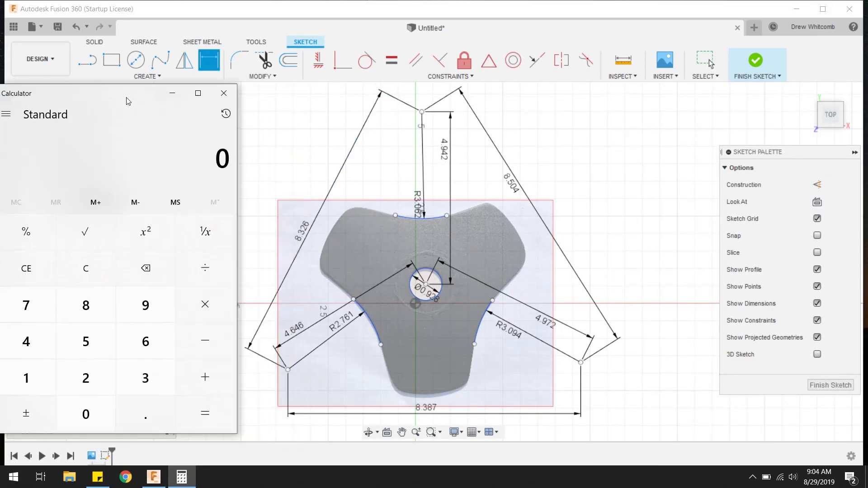
pyautogui.click(223, 93)
pyautogui.write('OD - 6" D')
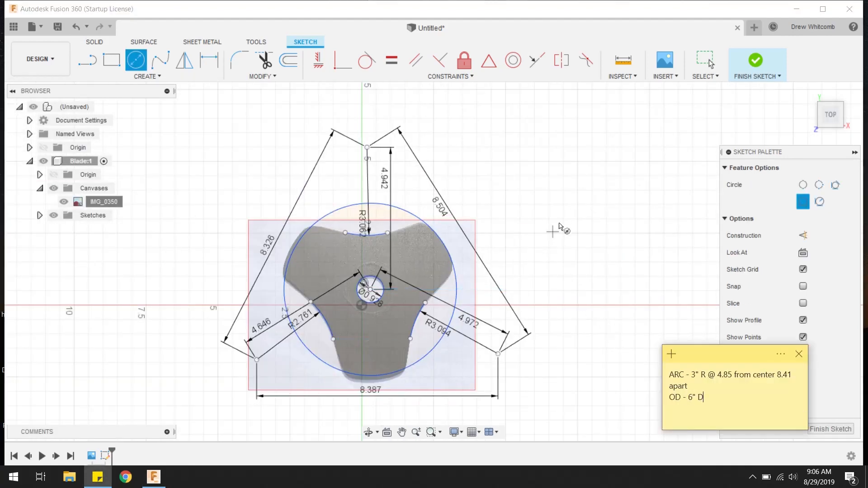
pyautogui.click(799, 353)
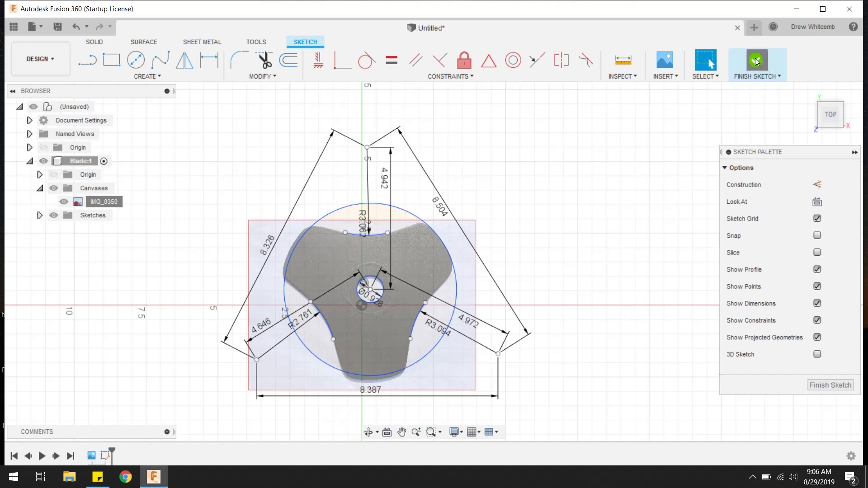
# - Finish the traced sketch, hide the IMG_0350 canvas, and delete Sketch1
pyautogui.click(757, 62)
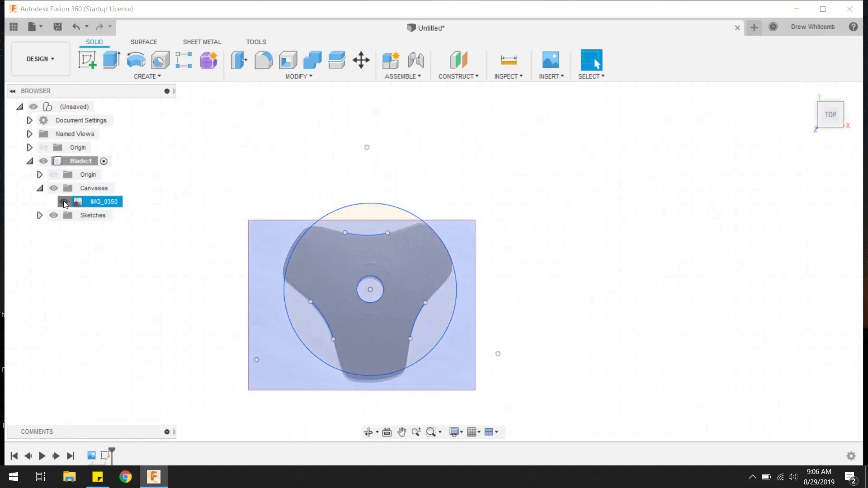
pyautogui.click(54, 201)
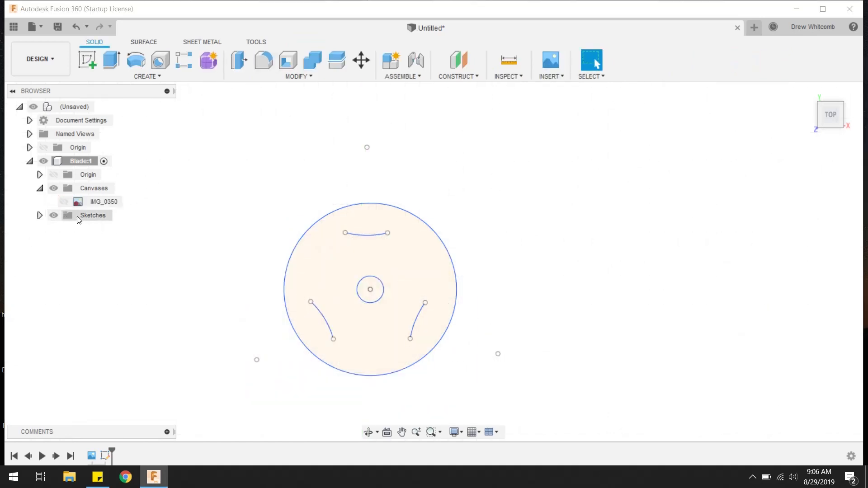
pyautogui.click(93, 215)
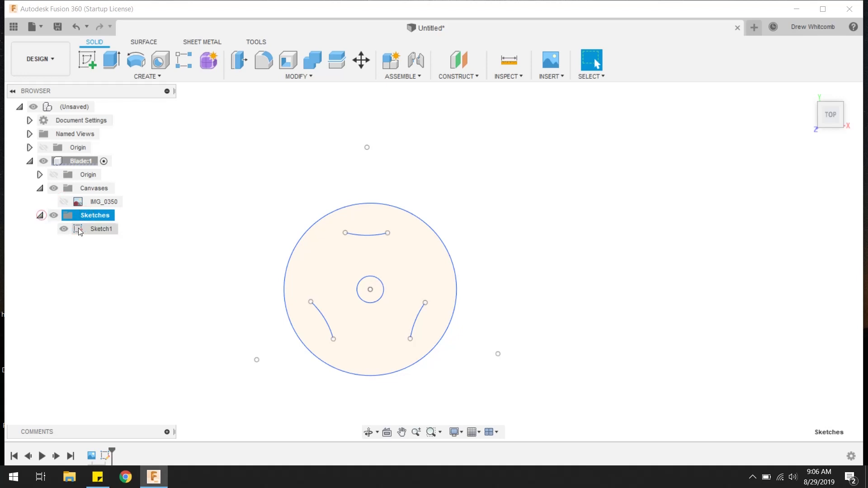
pyautogui.rightClick(101, 229)
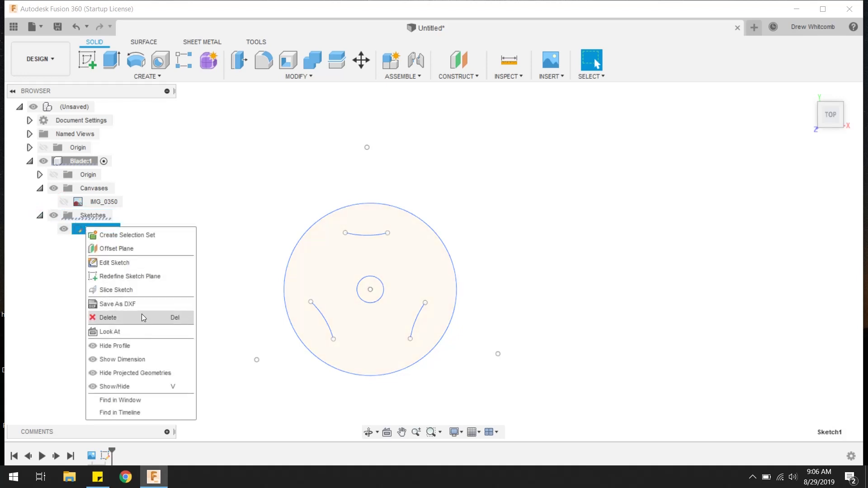
pyautogui.click(108, 318)
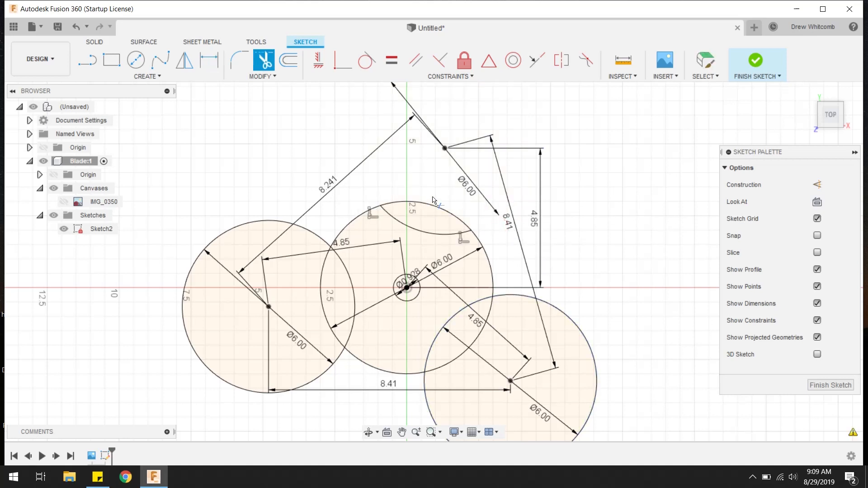
# - Trim the overlapping circles, extrude the blade profile, and save the design as Blade
pyautogui.click(435, 200)
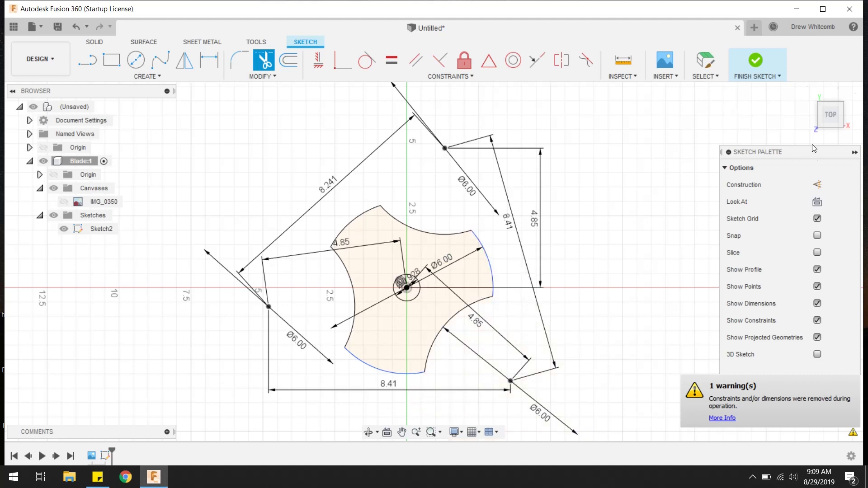
pyautogui.click(755, 64)
pyautogui.write('Bla')
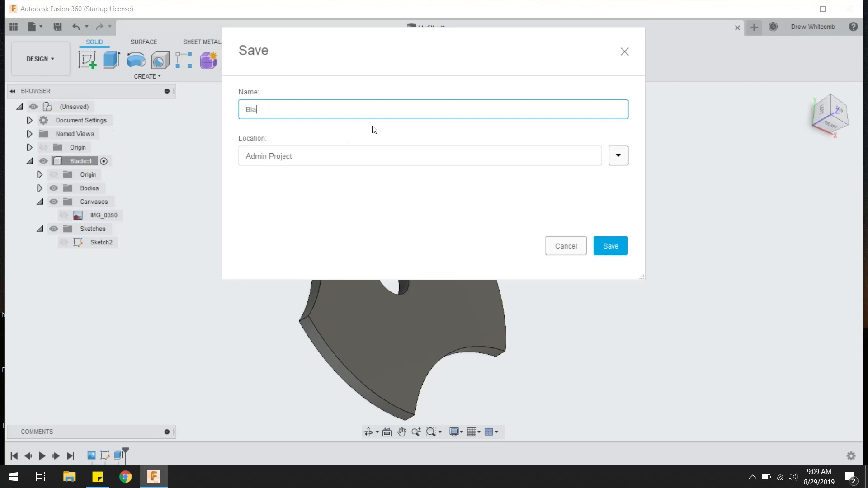
pyautogui.click(609, 246)
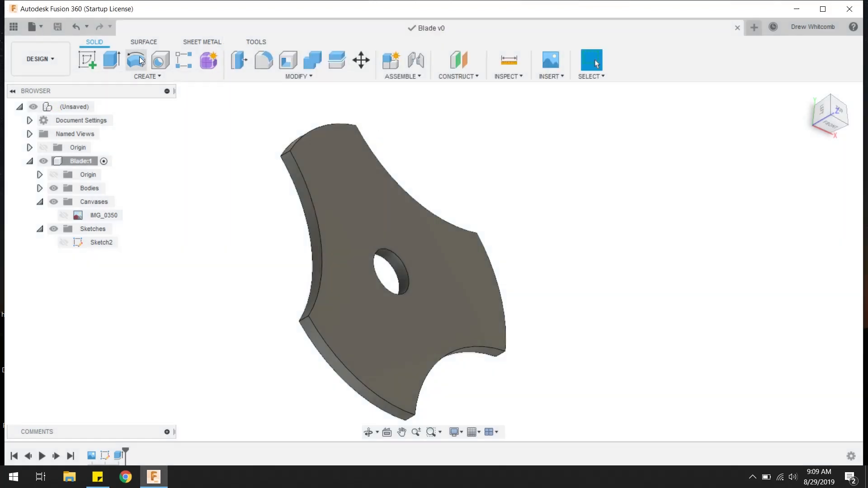
pyautogui.click(32, 27)
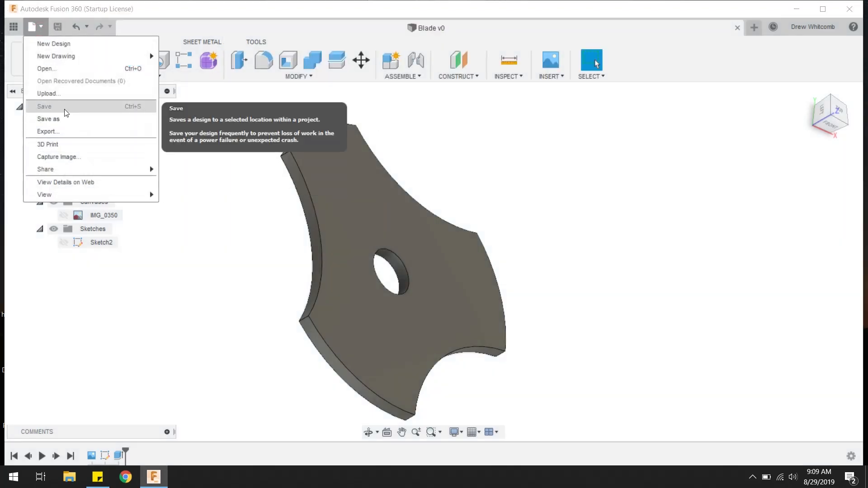
# - Export the blade to the Desktop as DXF file 'Blade v0'
pyautogui.click(47, 131)
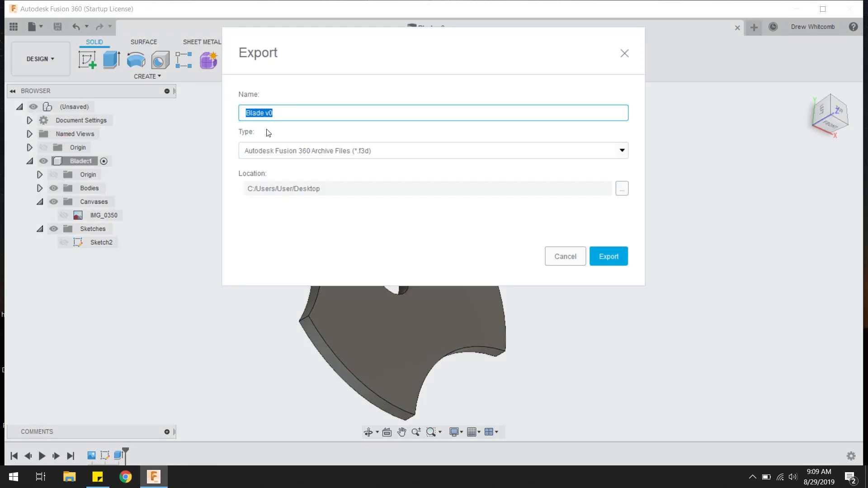
pyautogui.click(621, 151)
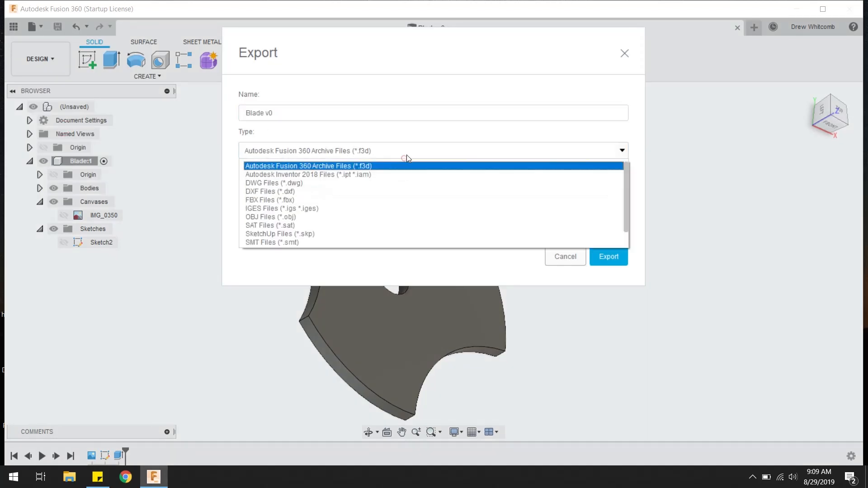
pyautogui.click(270, 192)
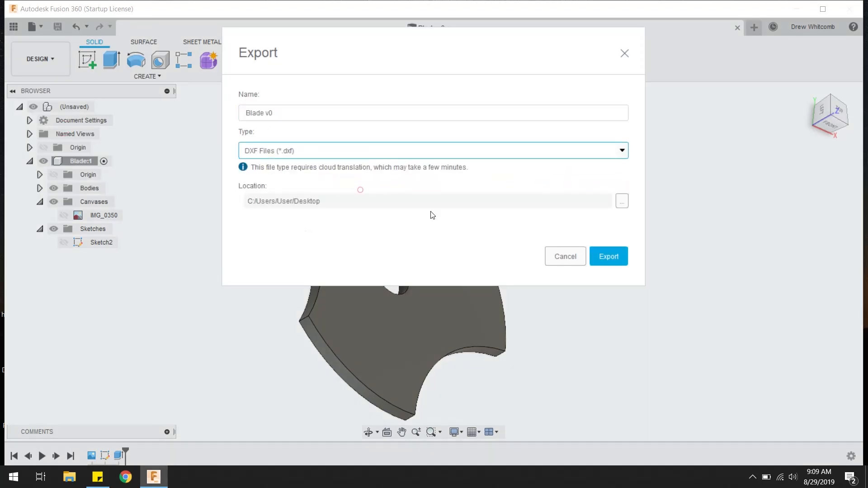
pyautogui.click(609, 256)
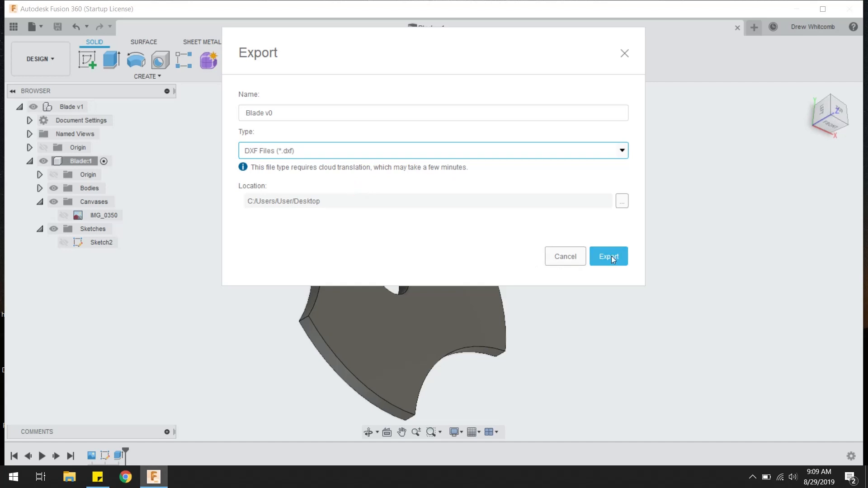
pyautogui.click(607, 256)
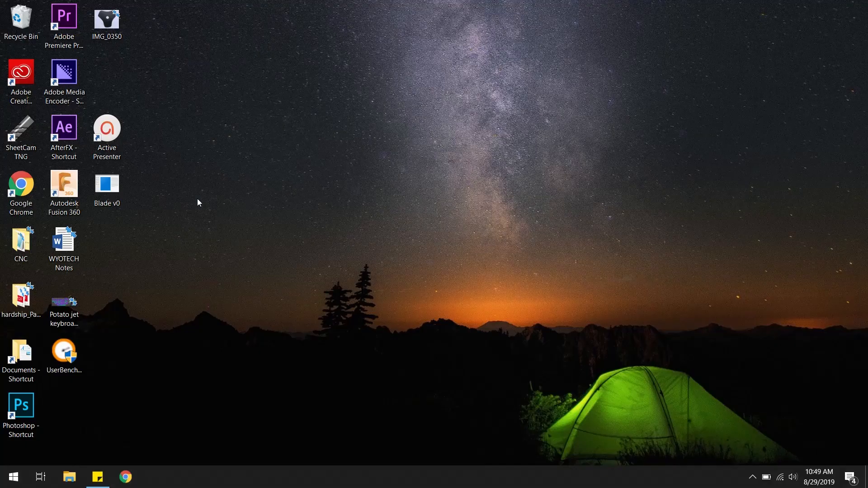
# - Move Blade v0 to mid-desktop and launch SheetCam TNG from its shortcut
pyautogui.moveTo(107, 185); pyautogui.dragTo(322, 188)
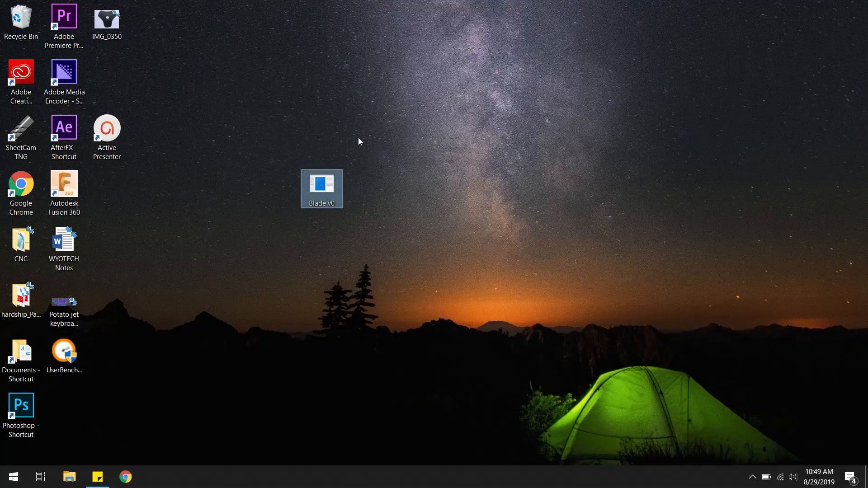
pyautogui.moveTo(261, 183)
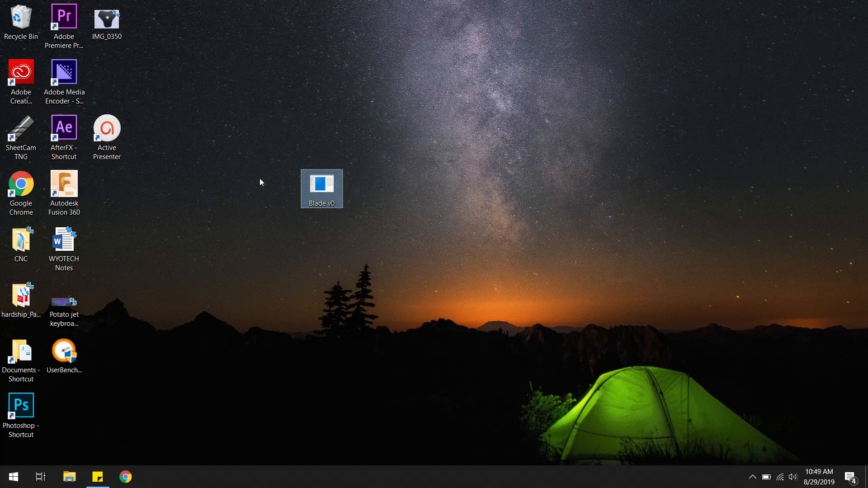
pyautogui.click(20, 136)
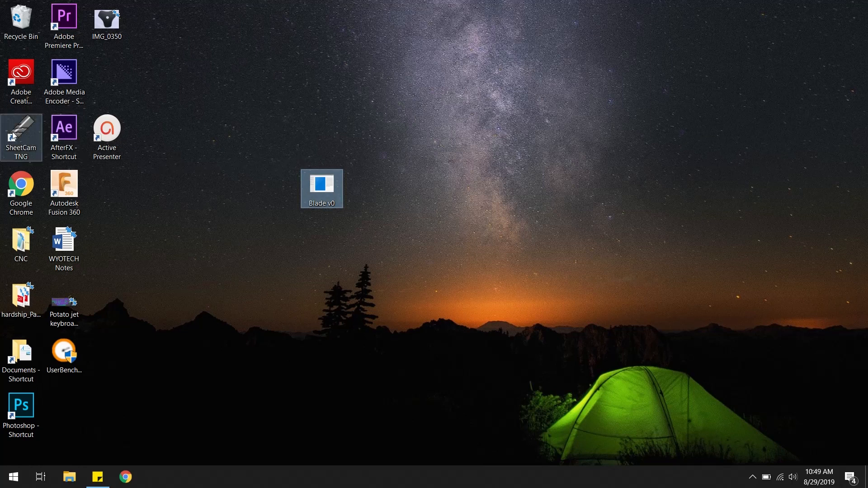
pyautogui.doubleClick(21, 131)
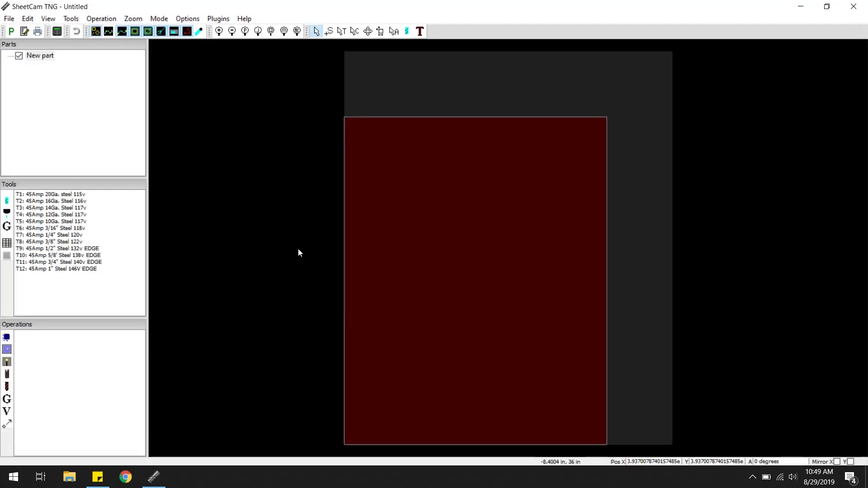
pyautogui.moveTo(412, 260)
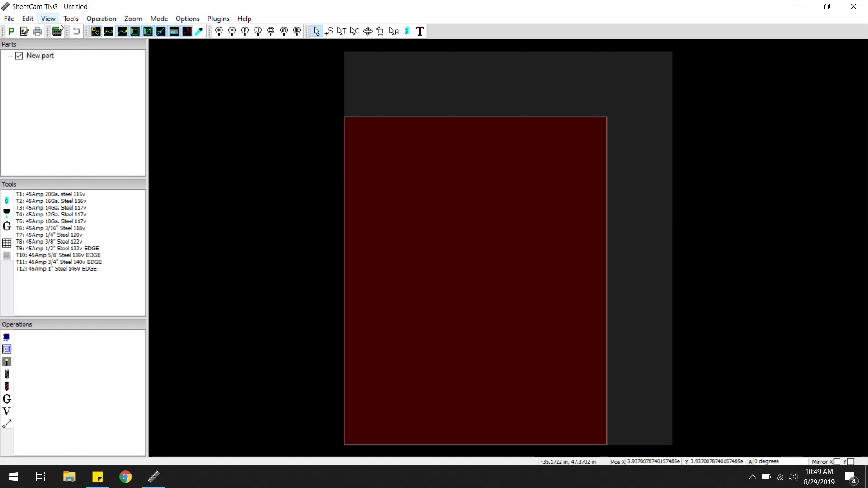
pyautogui.moveTo(188, 18)
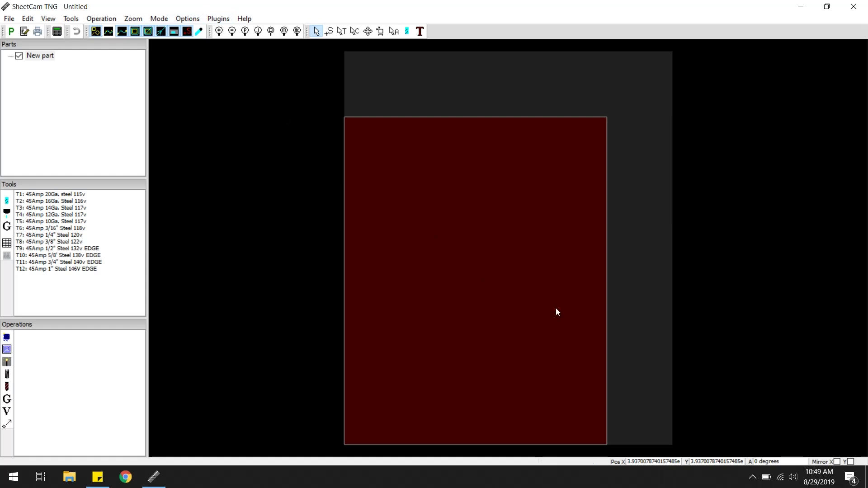
pyautogui.moveTo(317, 198)
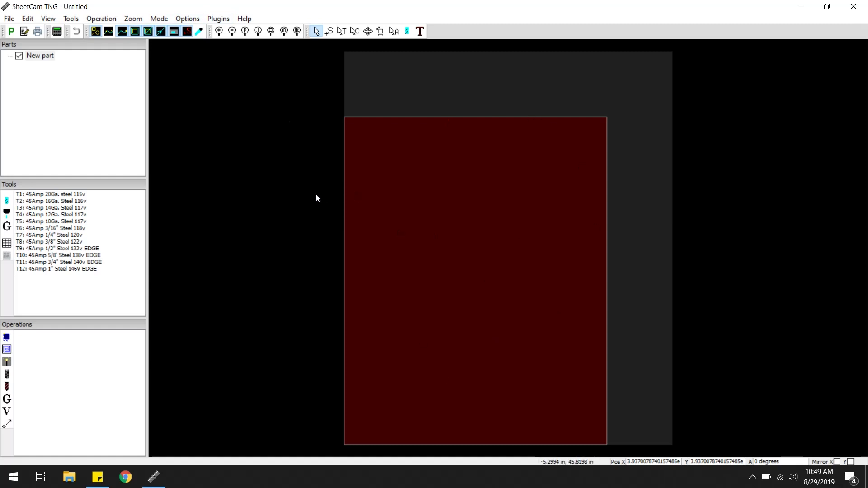
# - Open the Options menu of the empty untitled SheetCam job
pyautogui.click(188, 18)
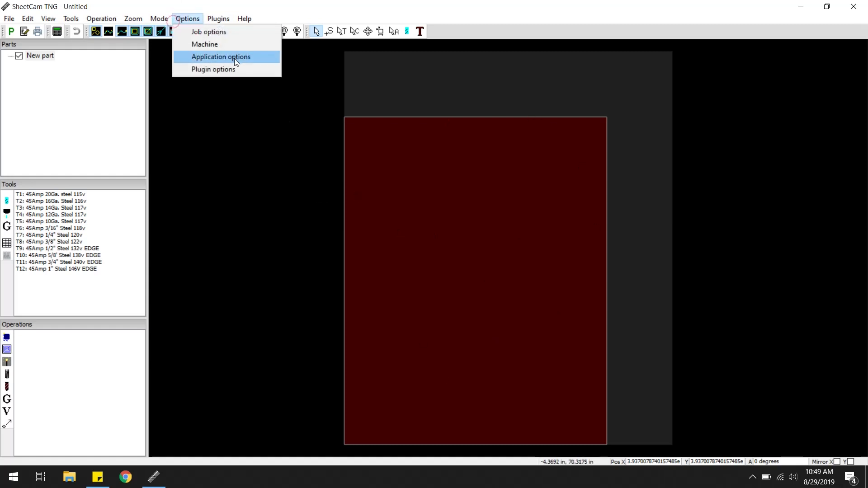
# - Verify Machine options: inch output, MP1000-THC post processor, .tap files to Desktop CNC folder
pyautogui.click(205, 44)
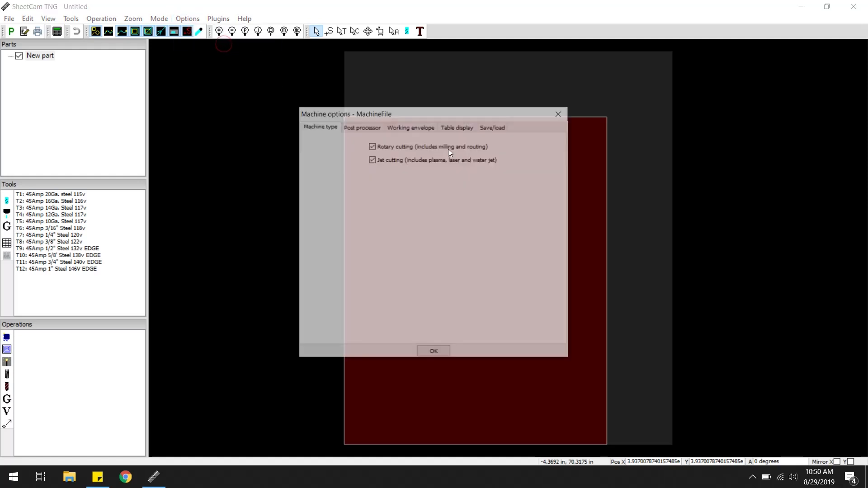
pyautogui.click(362, 128)
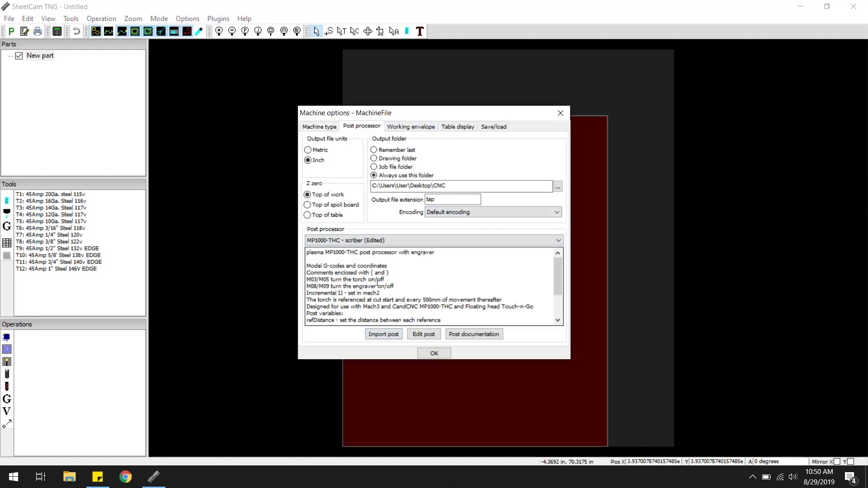
pyautogui.click(431, 240)
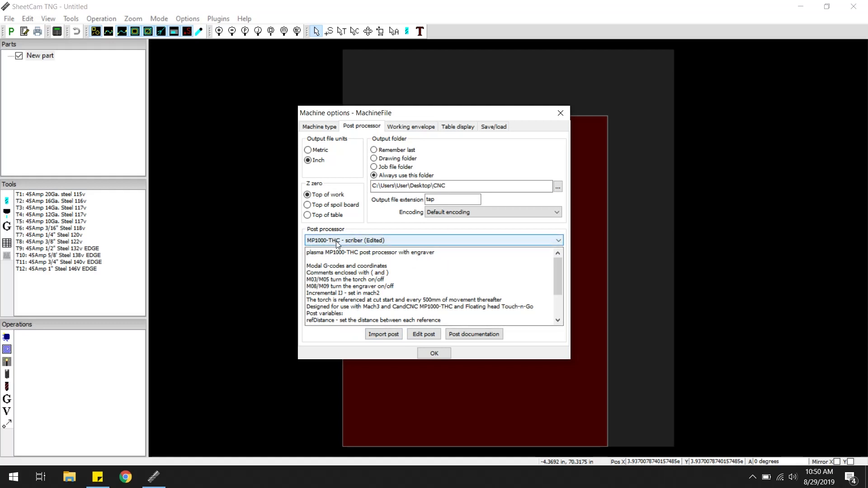
pyautogui.moveTo(384, 244)
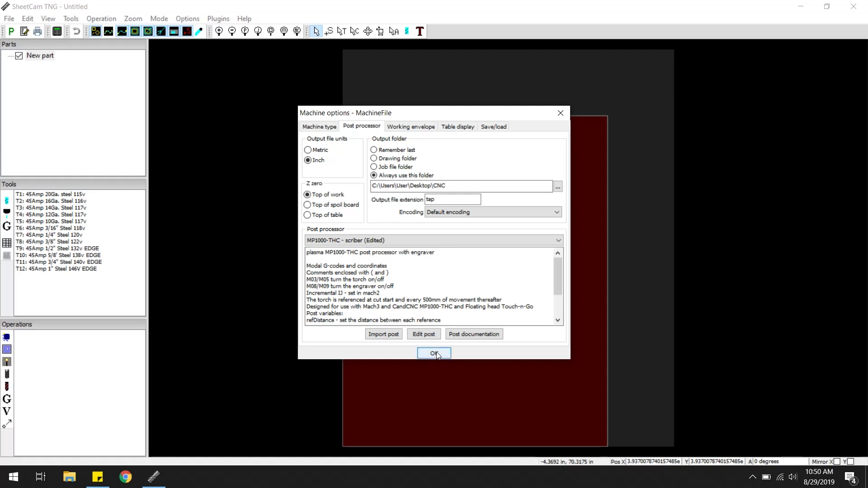
pyautogui.click(434, 353)
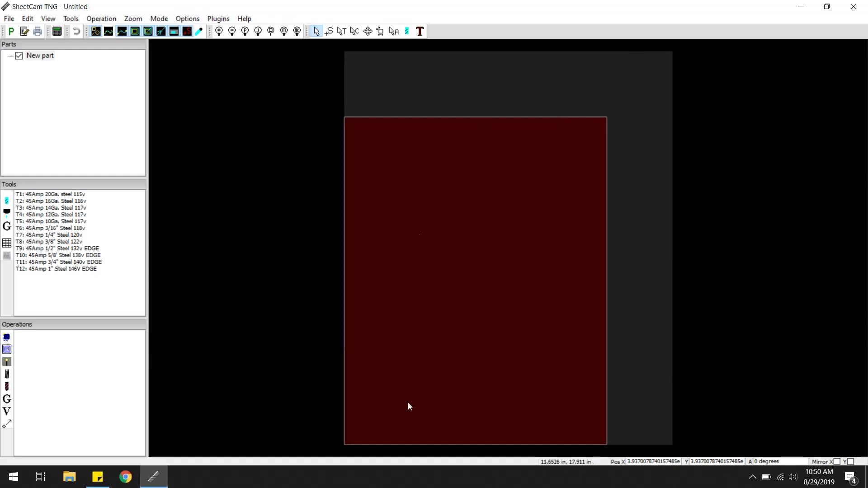
pyautogui.click(9, 18)
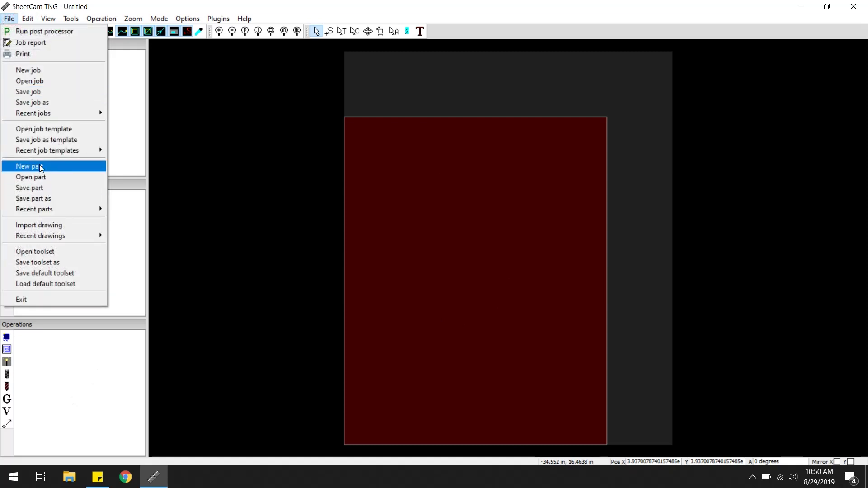
# - Import Blade v0.dxf into a new part with custom 1:10 scaling
pyautogui.click(31, 166)
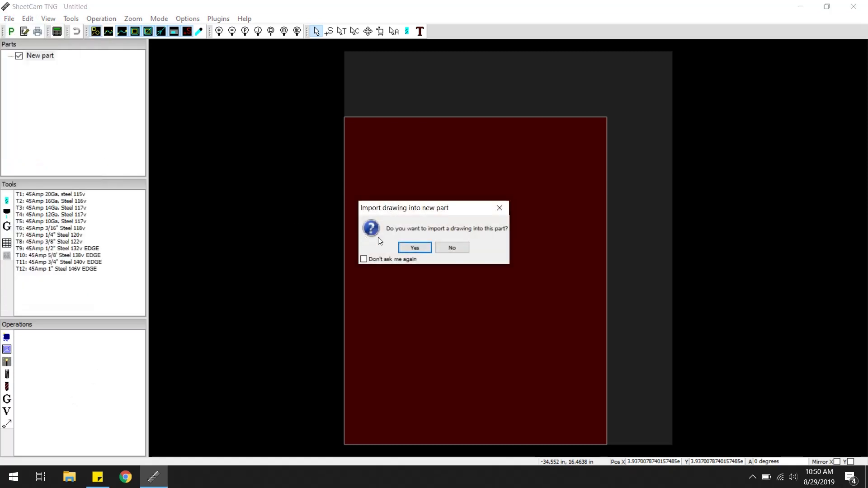
pyautogui.click(414, 247)
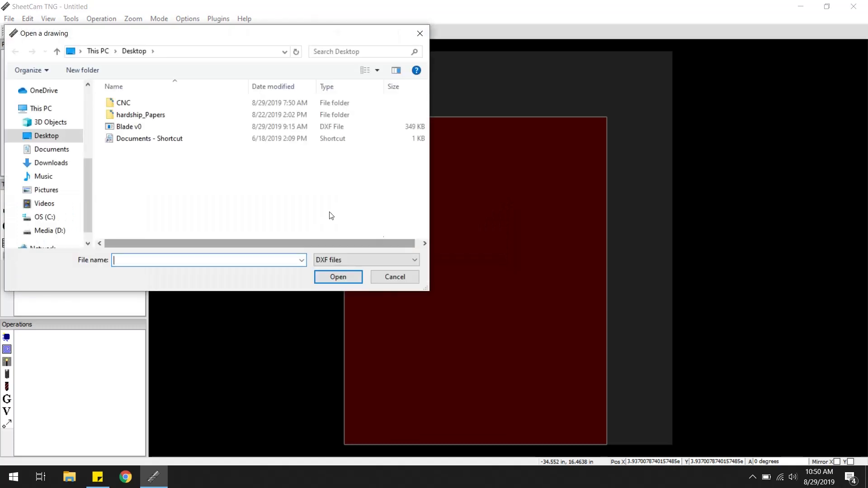
pyautogui.click(338, 277)
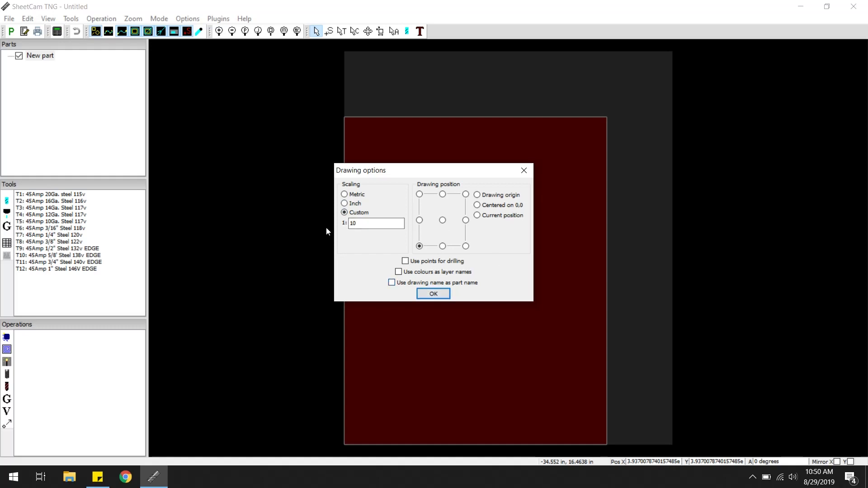
pyautogui.click(375, 223)
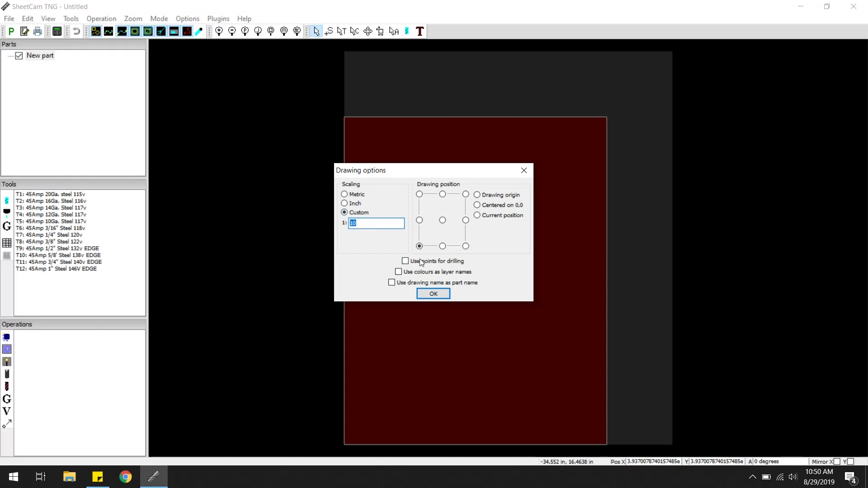
pyautogui.click(419, 246)
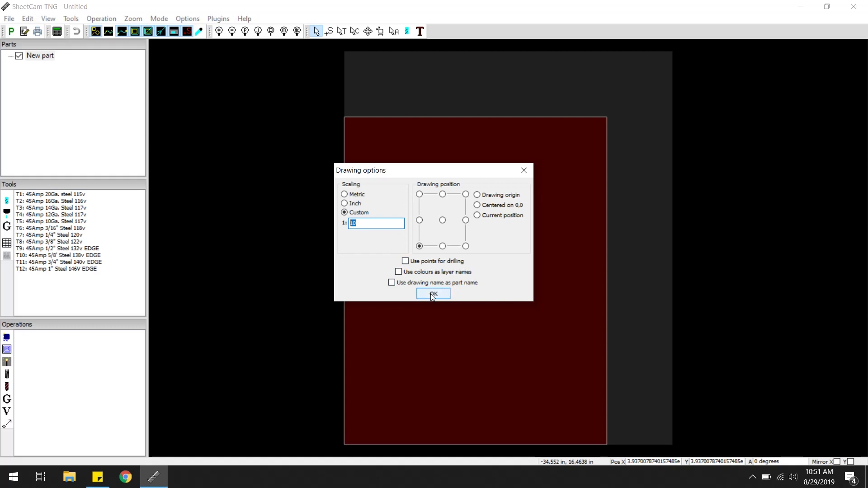
pyautogui.click(433, 294)
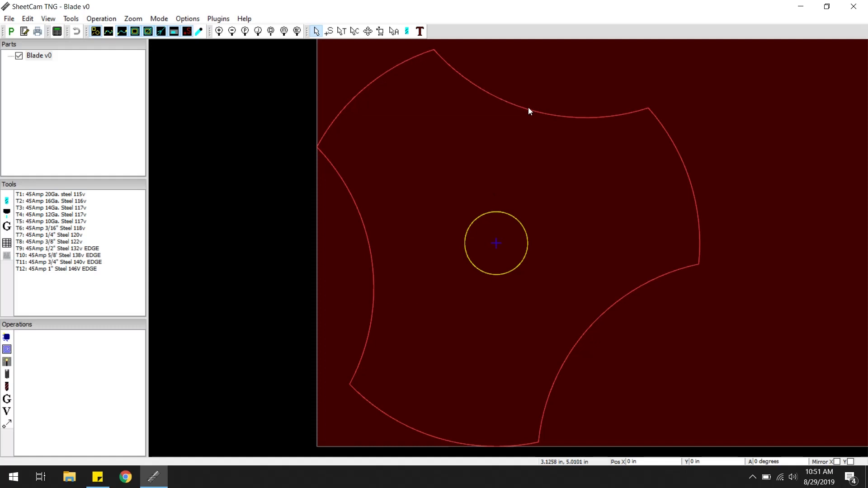
pyautogui.moveTo(554, 113)
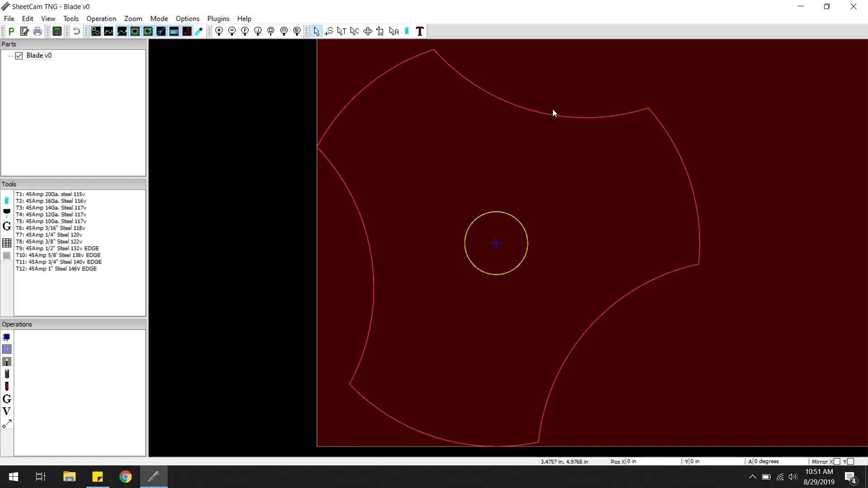
pyautogui.moveTo(495, 252)
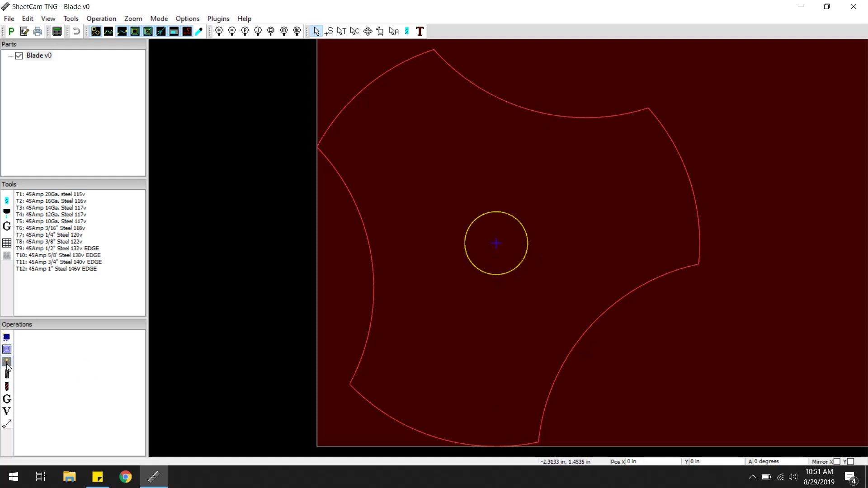
pyautogui.moveTo(7, 362)
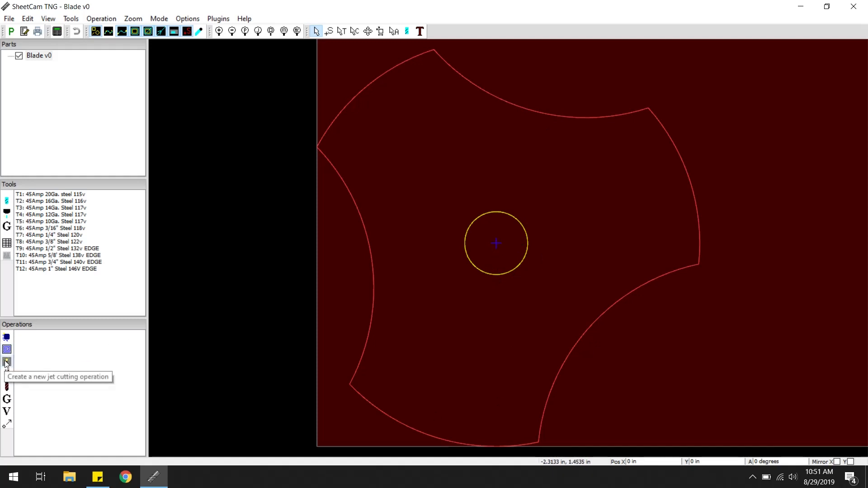
# - Create a jet cutting operation on layer Blade_Sketch2 with tool T3 45Amp 14Ga. Steel 117v
pyautogui.click(8, 364)
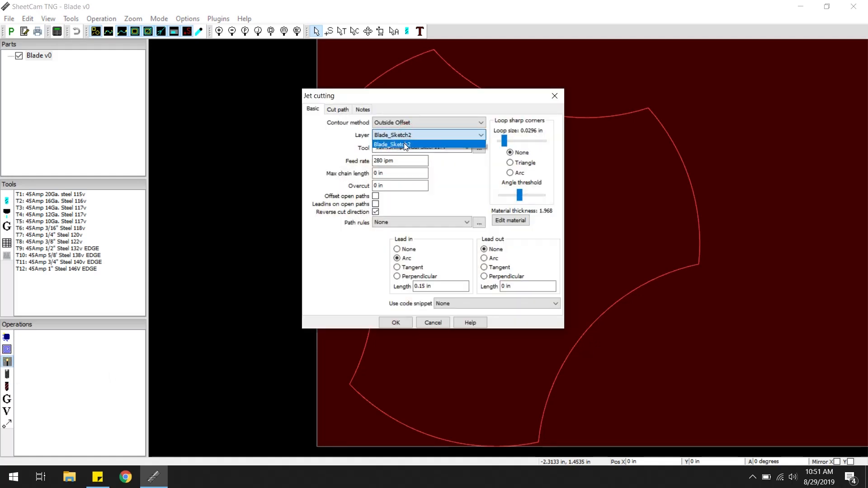
pyautogui.click(390, 145)
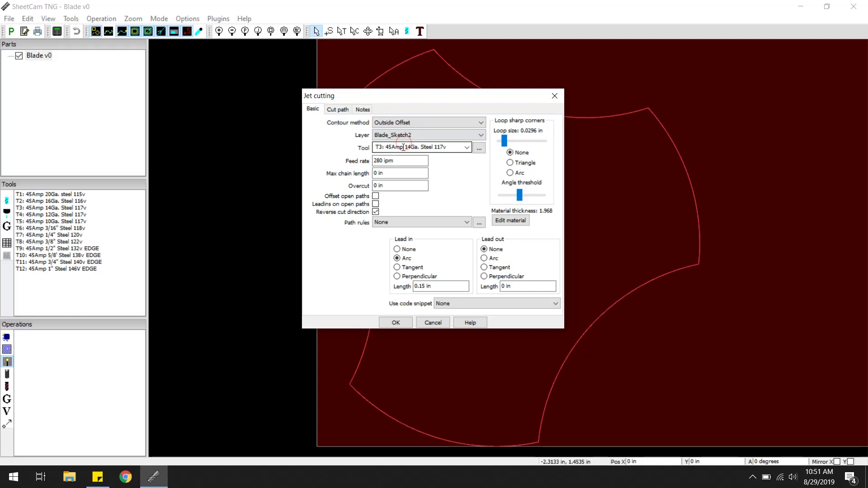
pyautogui.click(421, 148)
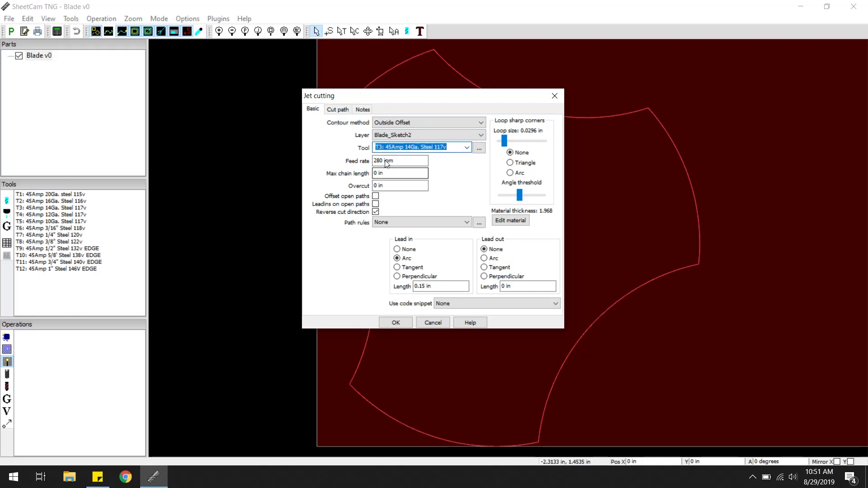
pyautogui.click(466, 147)
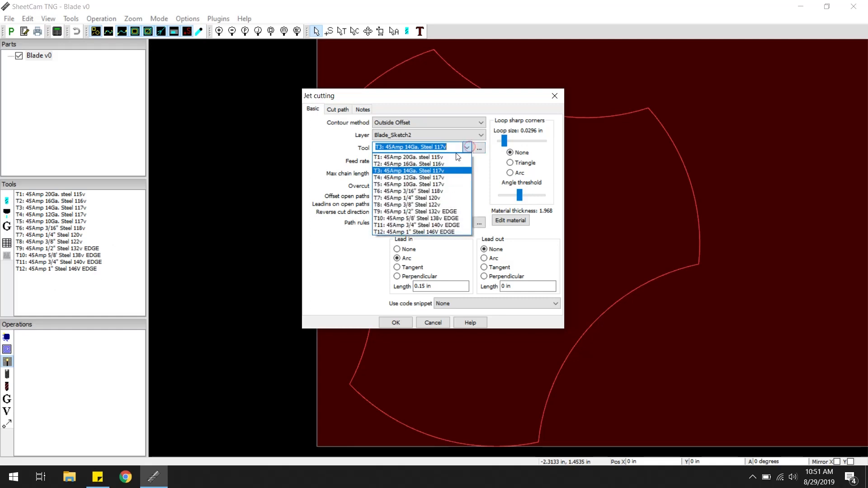
pyautogui.click(434, 170)
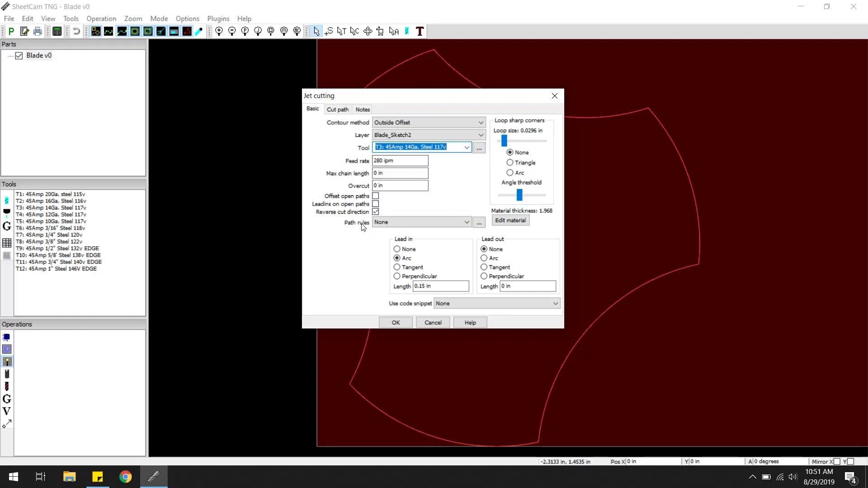
# - Enable the arc lead-in with 0.15 in length and accept the operation
pyautogui.click(421, 222)
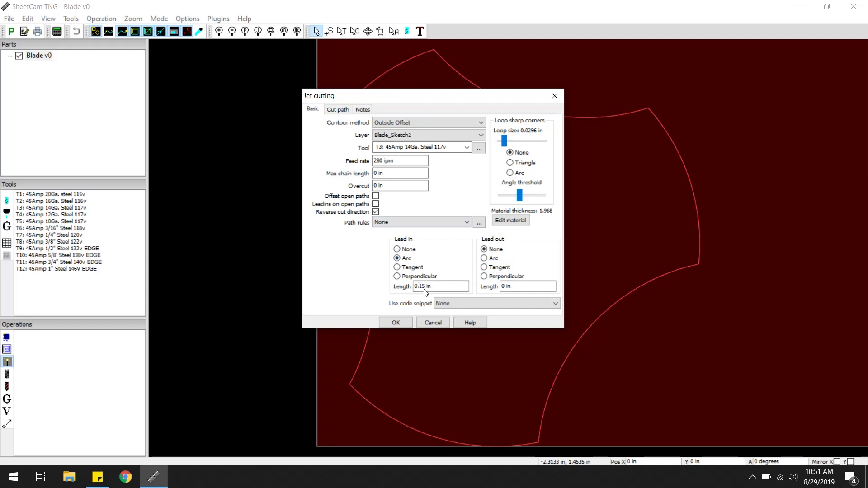
pyautogui.click(484, 249)
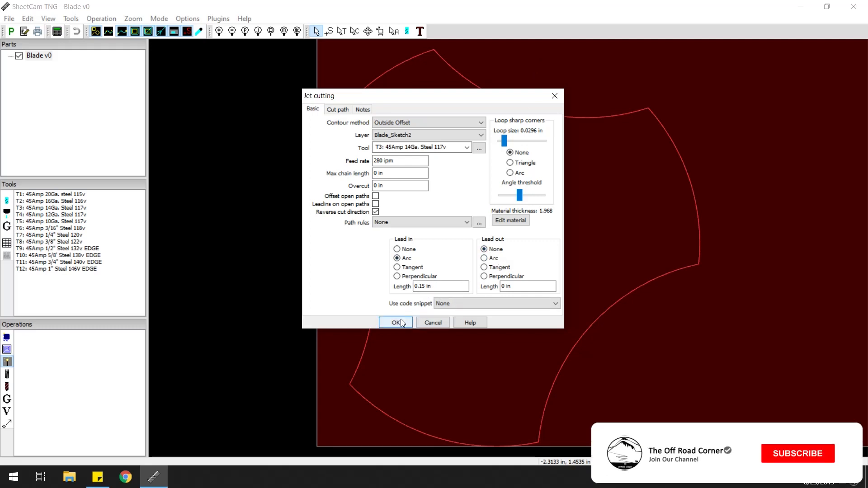
pyautogui.click(395, 323)
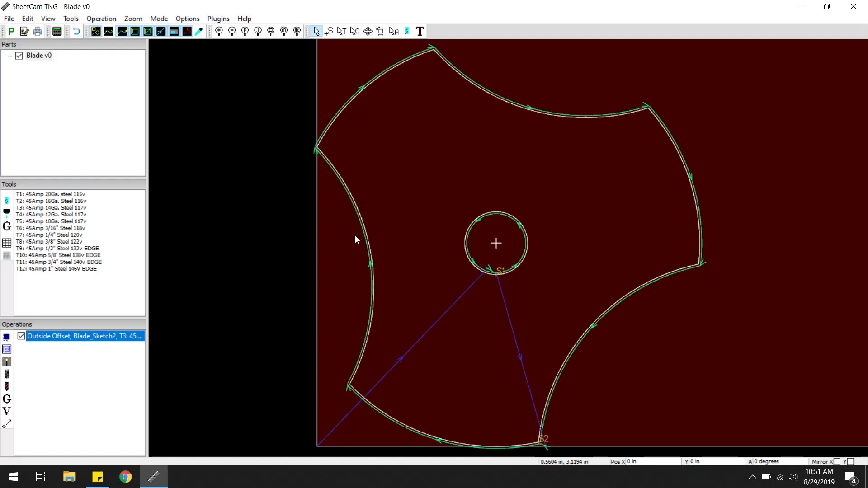
pyautogui.moveTo(491, 81)
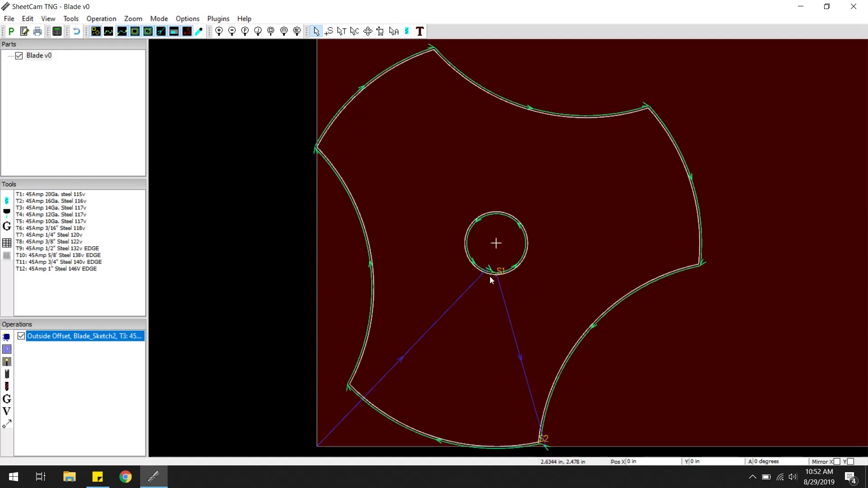
pyautogui.moveTo(546, 449)
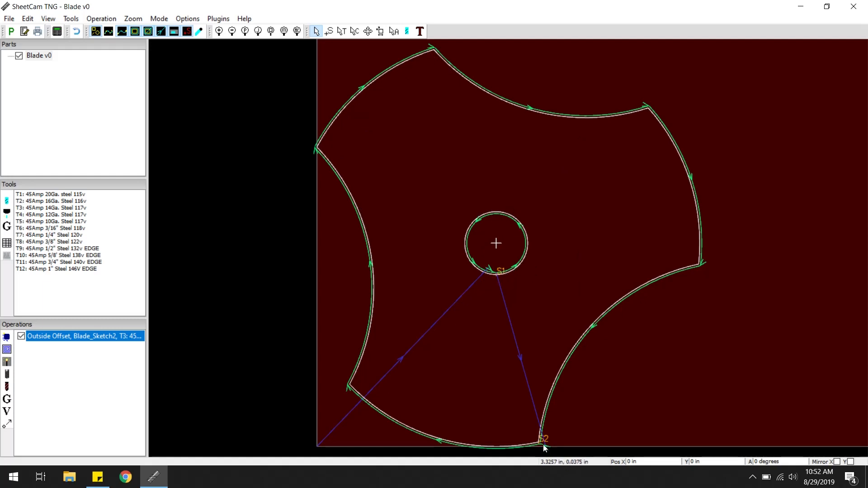
pyautogui.moveTo(733, 174)
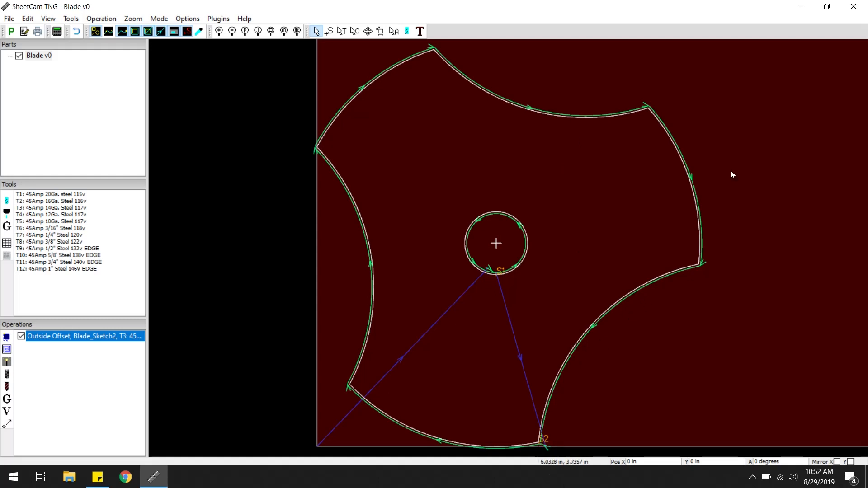
pyautogui.moveTo(126, 386)
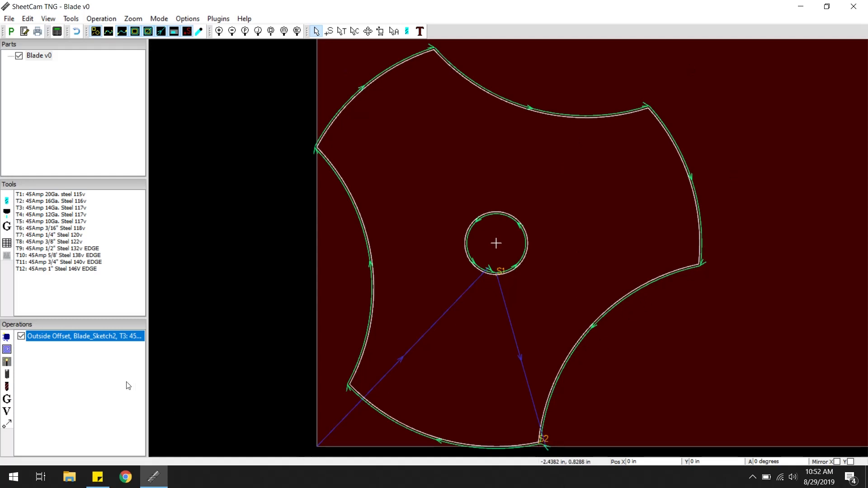
pyautogui.moveTo(10, 32)
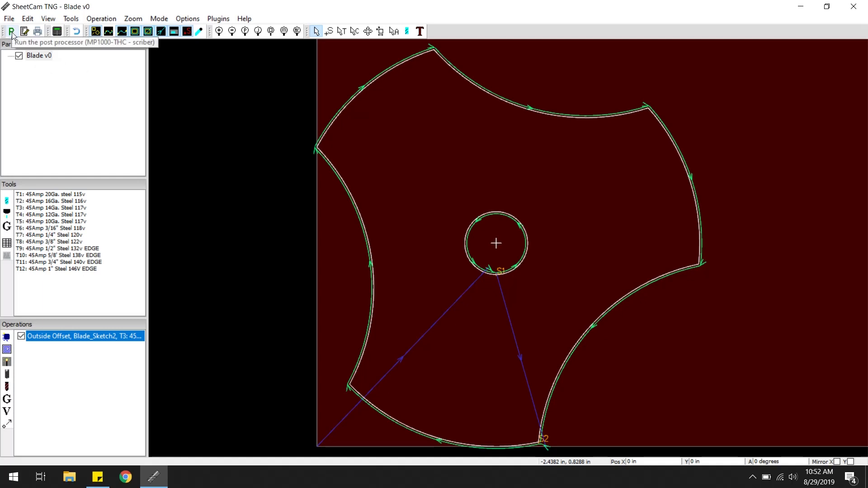
# - Post the toolpath and save it as 'Blade v0' G-code (*.tap) on the Desktop
pyautogui.click(9, 32)
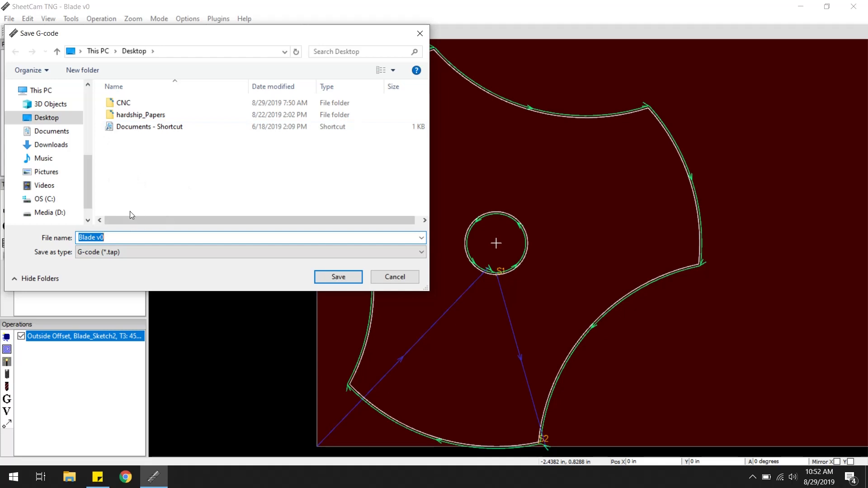
pyautogui.click(338, 277)
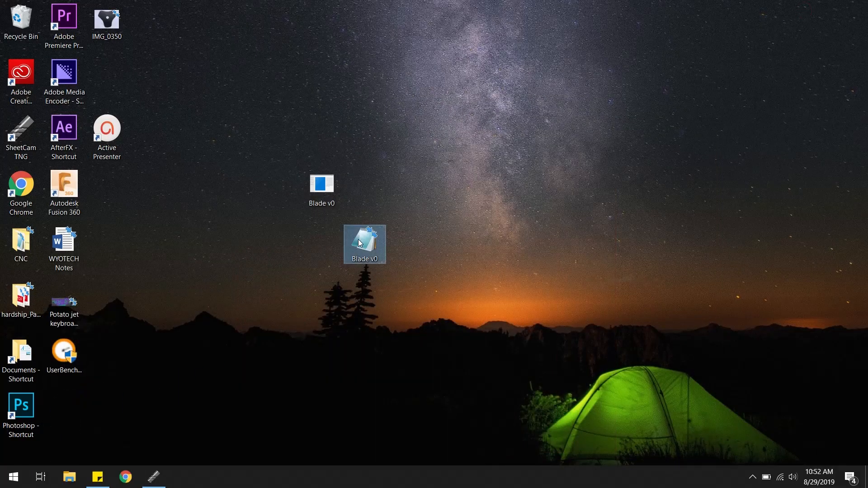
pyautogui.doubleClick(364, 240)
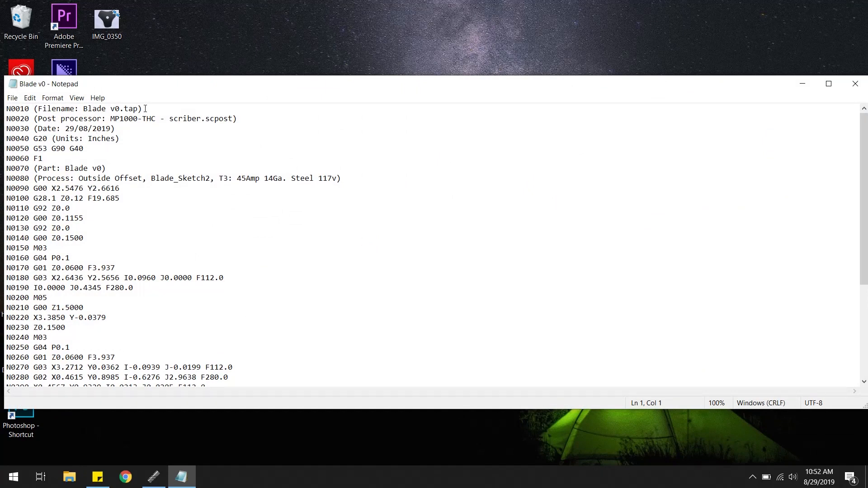
pyautogui.scroll(-3)
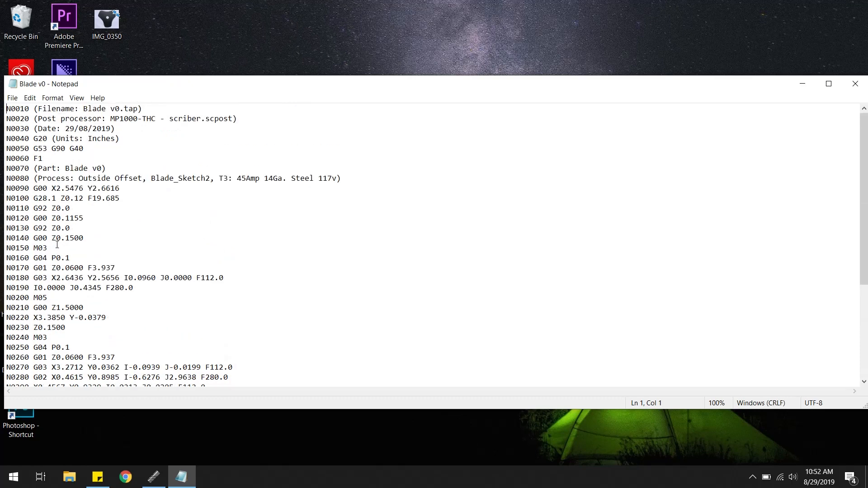
pyautogui.scroll(-3)
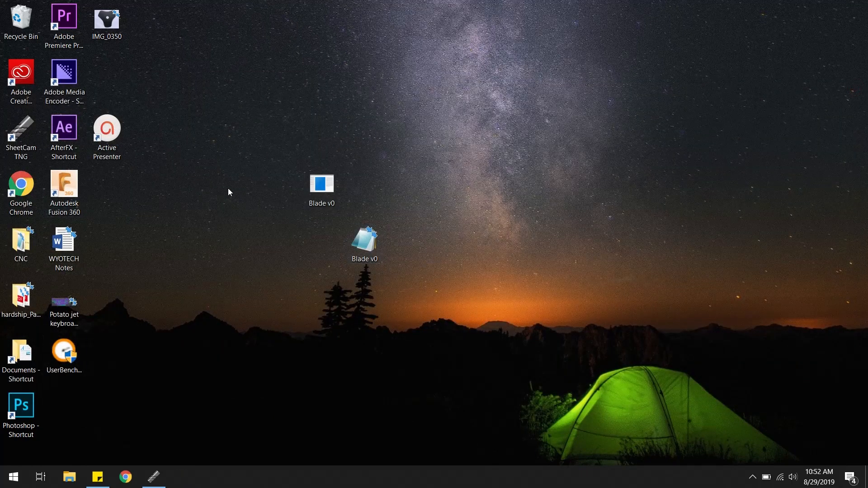
pyautogui.moveTo(122, 62)
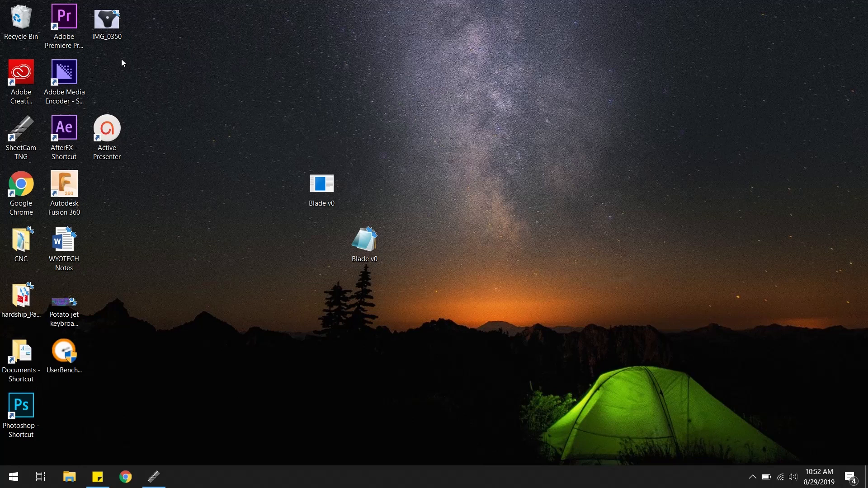
pyautogui.moveTo(298, 190)
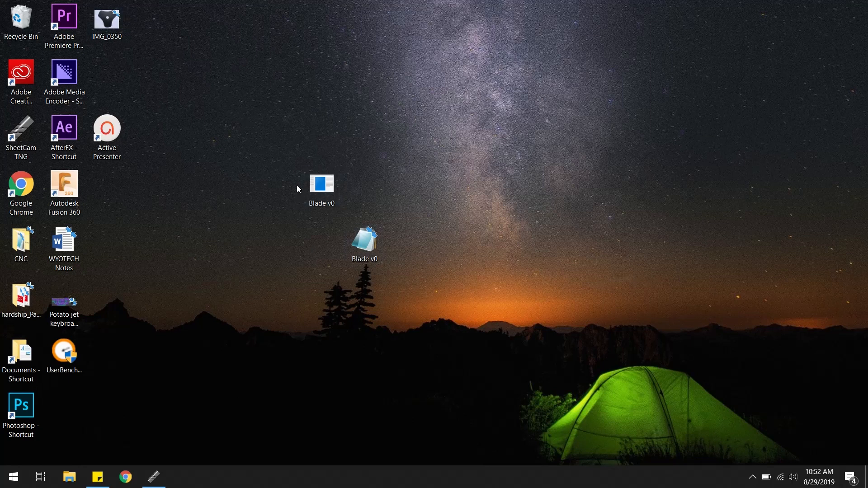
pyautogui.moveTo(340, 141)
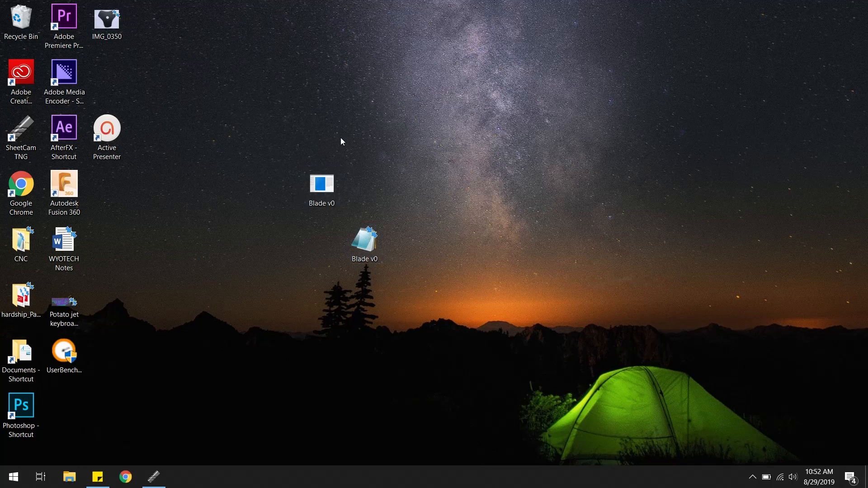
pyautogui.click(321, 182)
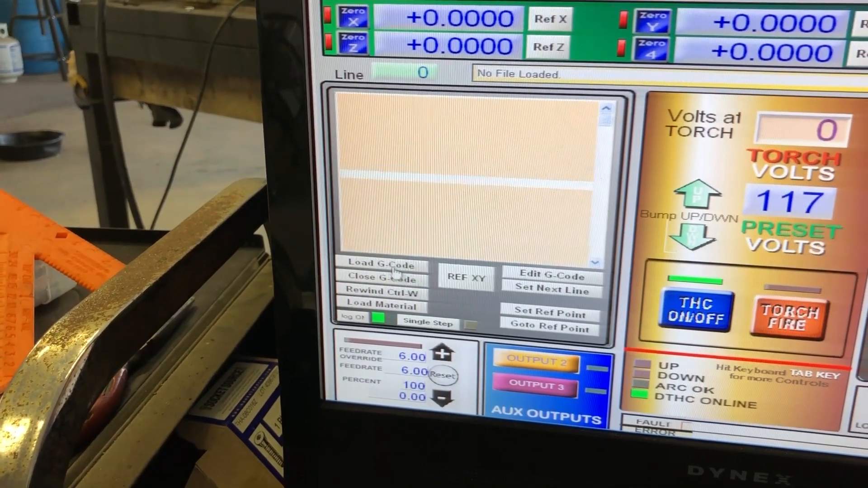
# - Load Blade v1.tap from the Blade folder via Load G-Code
pyautogui.click(380, 264)
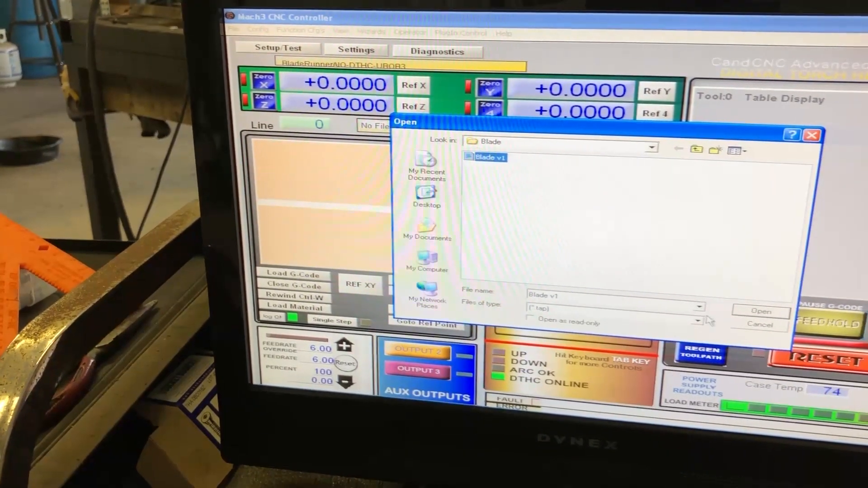
pyautogui.click(760, 312)
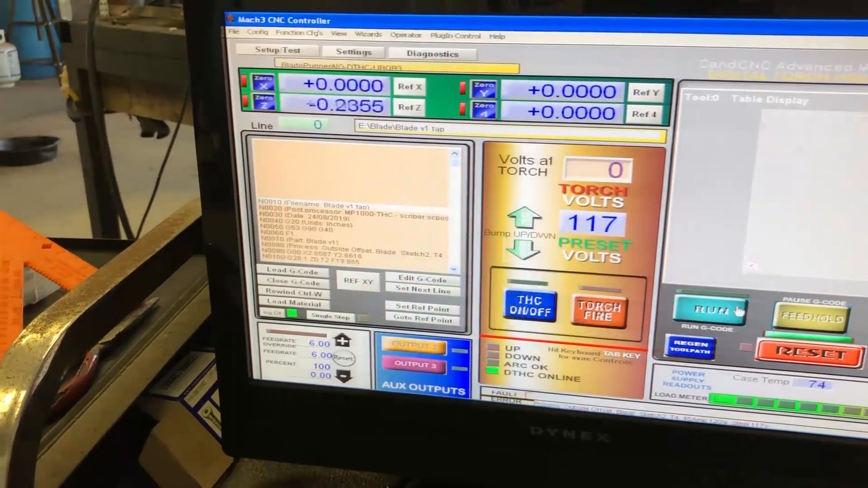